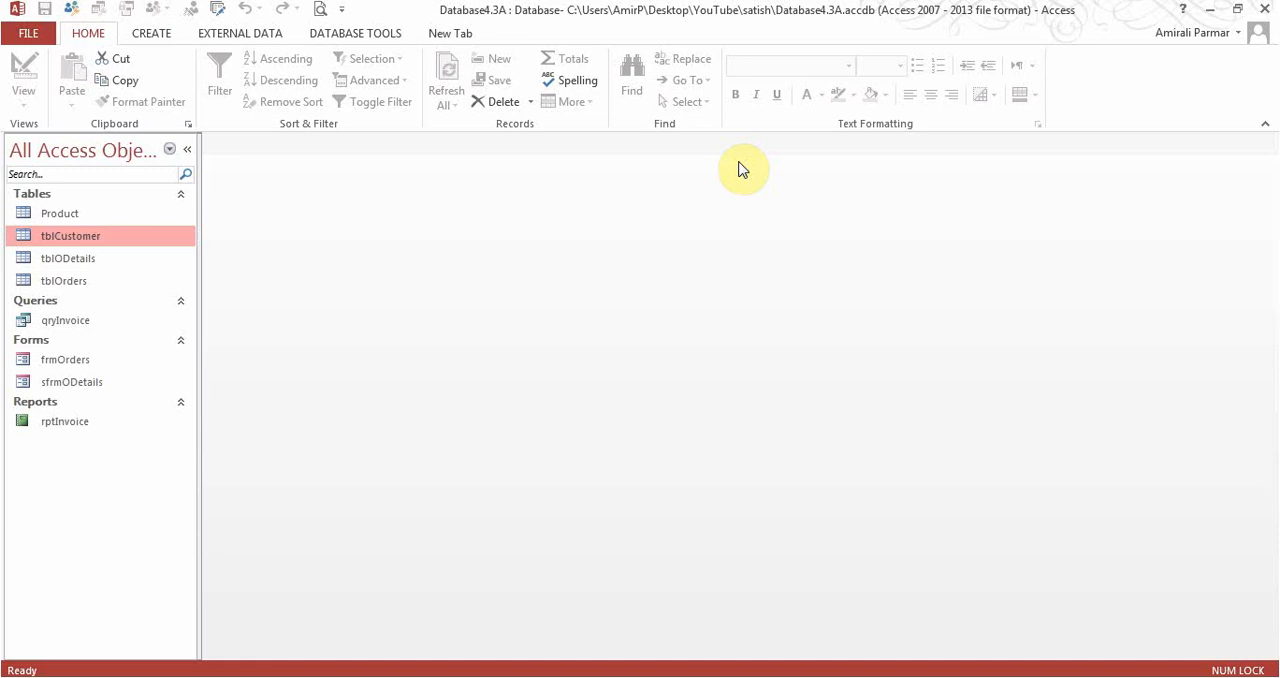
mouse_move(144, 350)
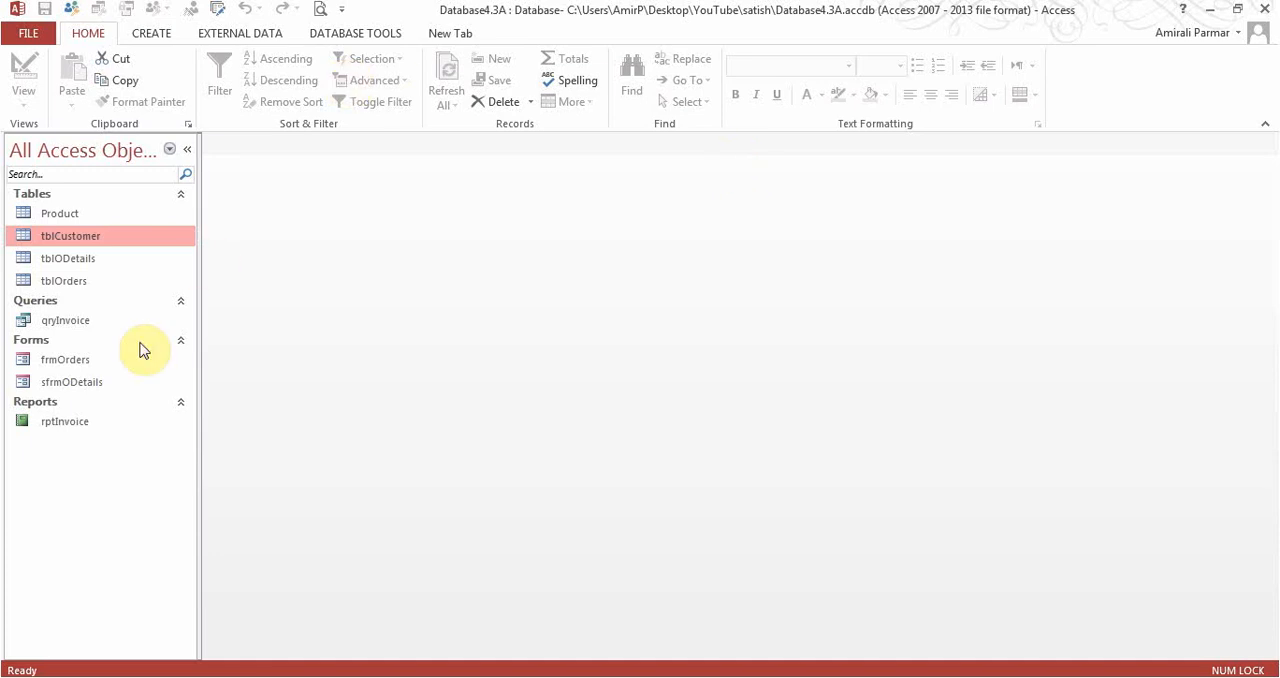
mouse_move(70, 244)
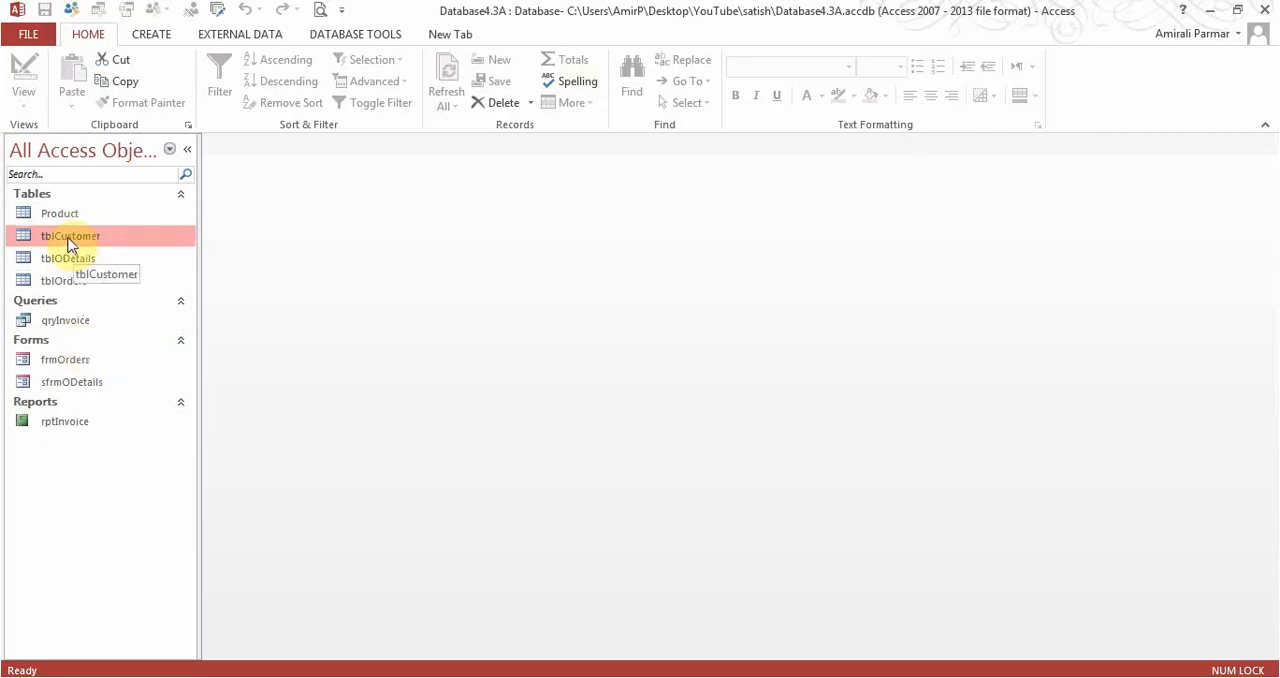
Step: Review tblCustomer's records, then start the Label Wizard for that table from Create
double_click(70, 236)
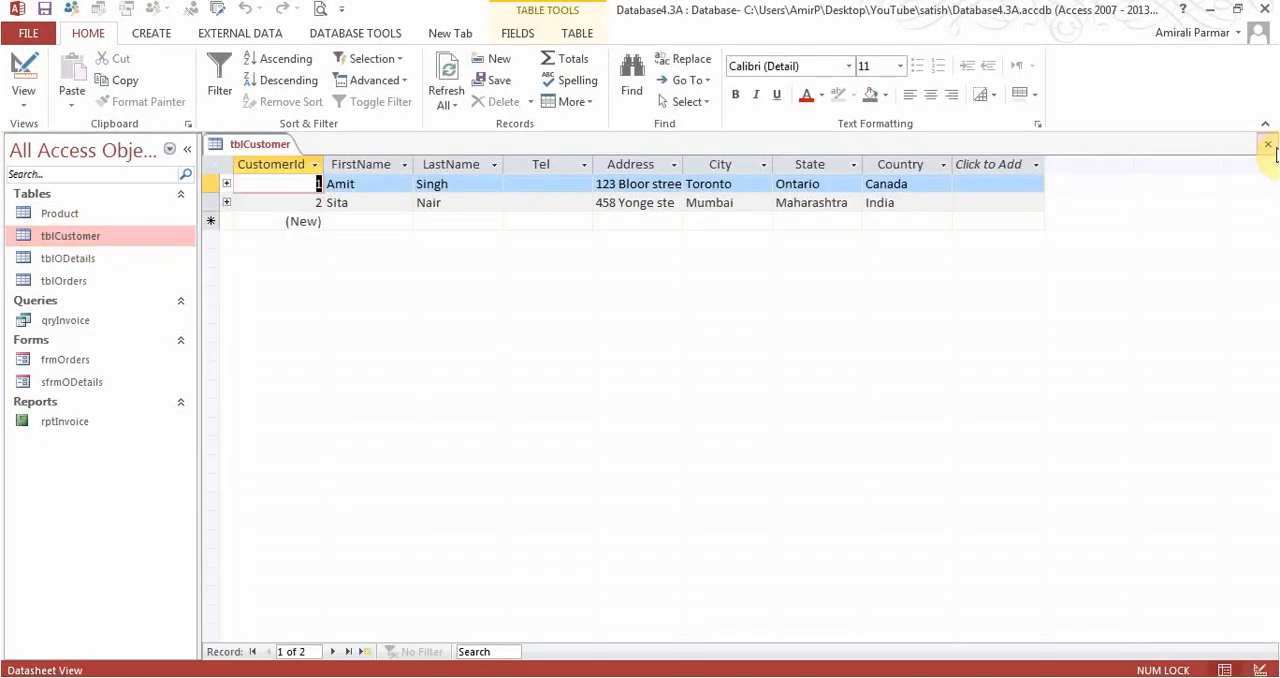
click(1268, 144)
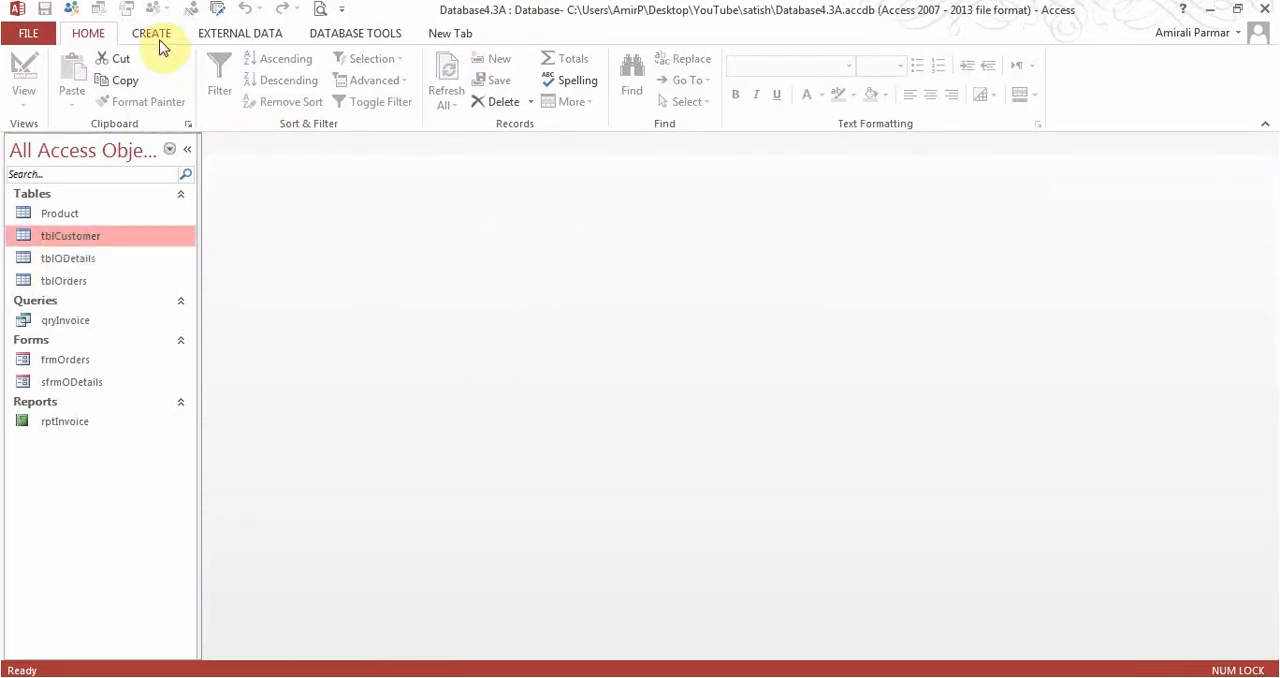
click(152, 32)
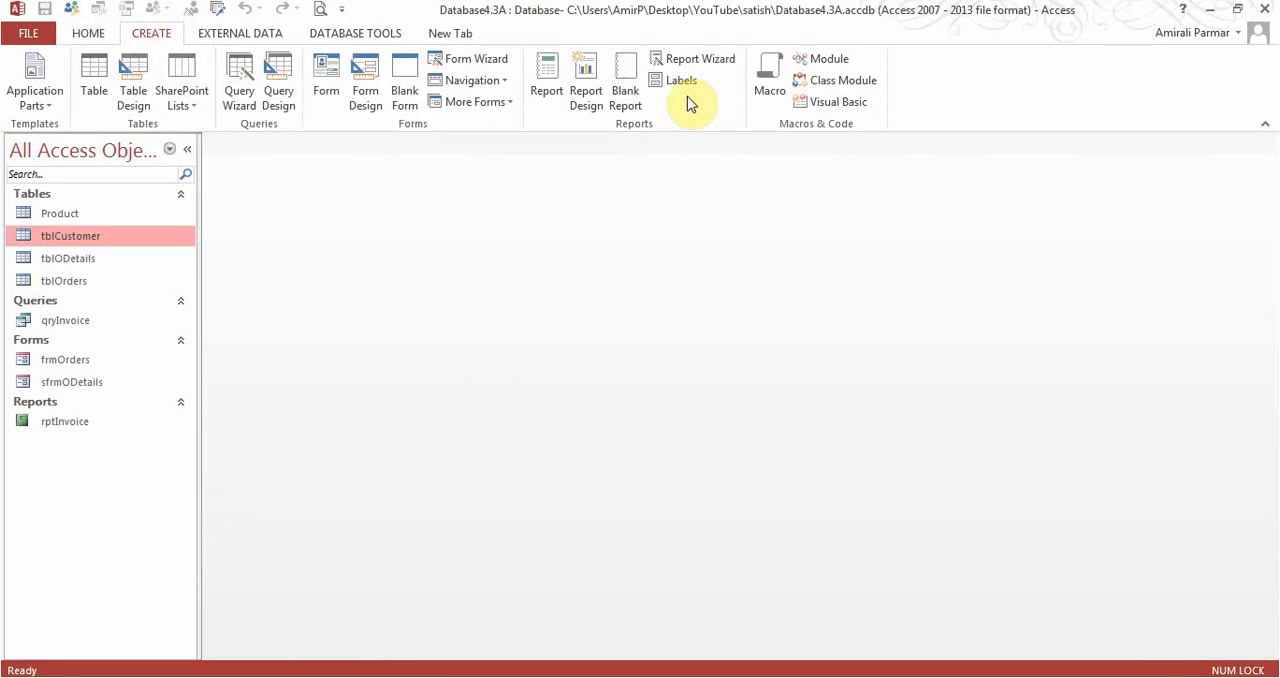
click(680, 80)
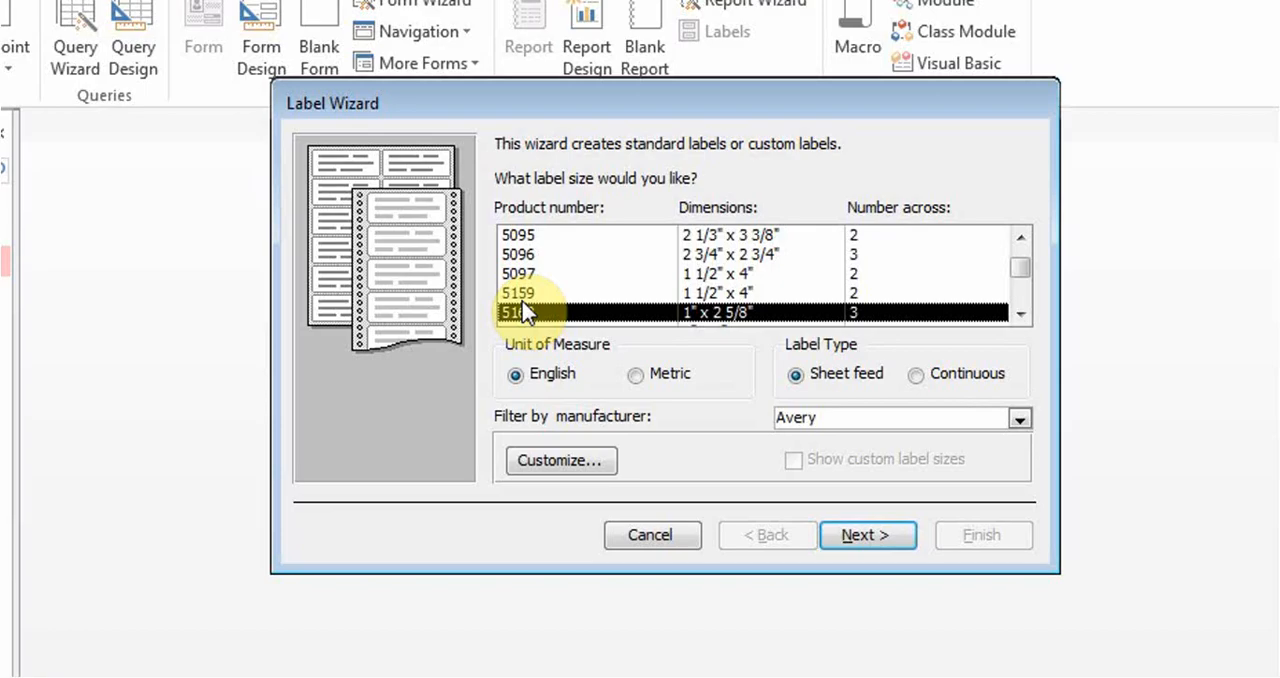
Step: Choose the Avery 5097 label size and accept the default Arial 8 Light text appearance
click(1020, 418)
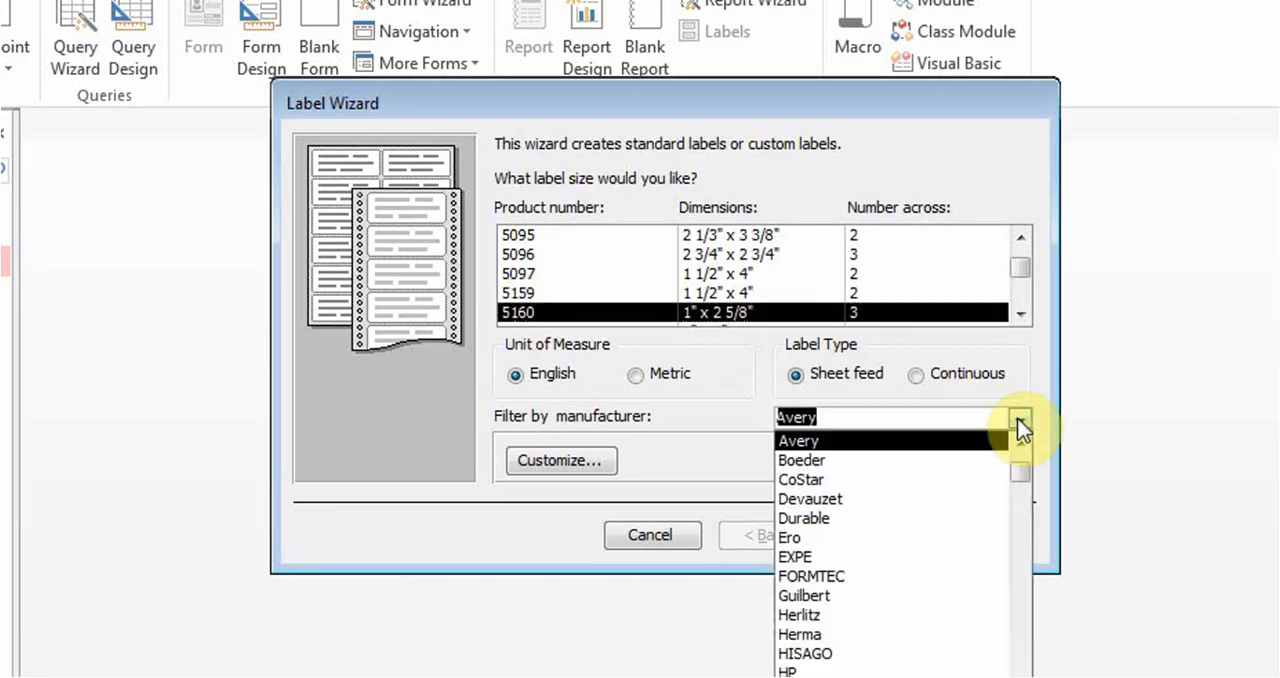
mouse_move(668, 390)
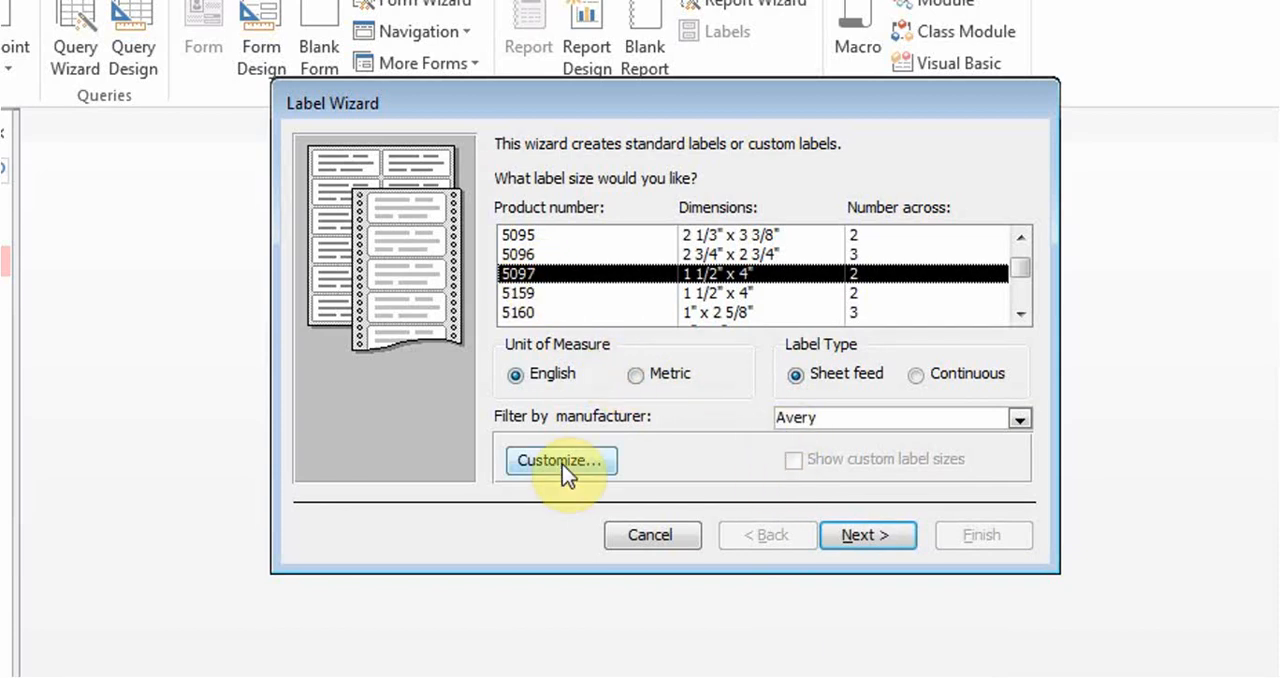
click(560, 460)
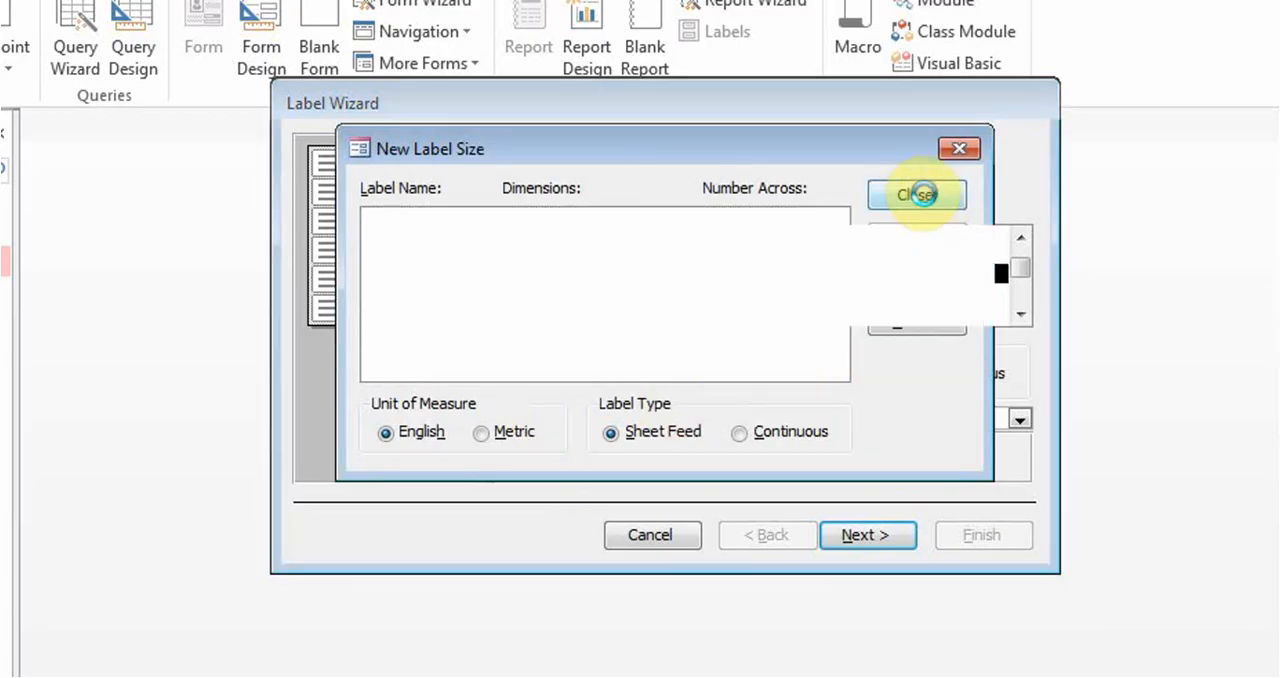
click(916, 194)
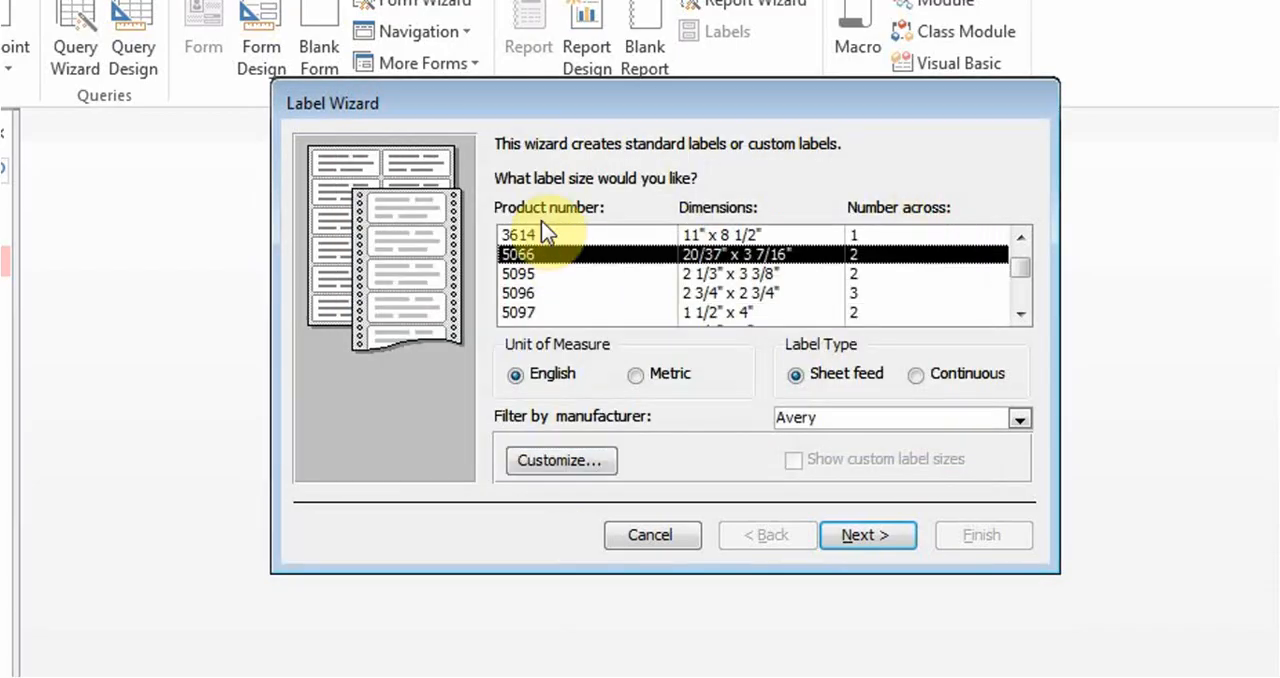
click(518, 312)
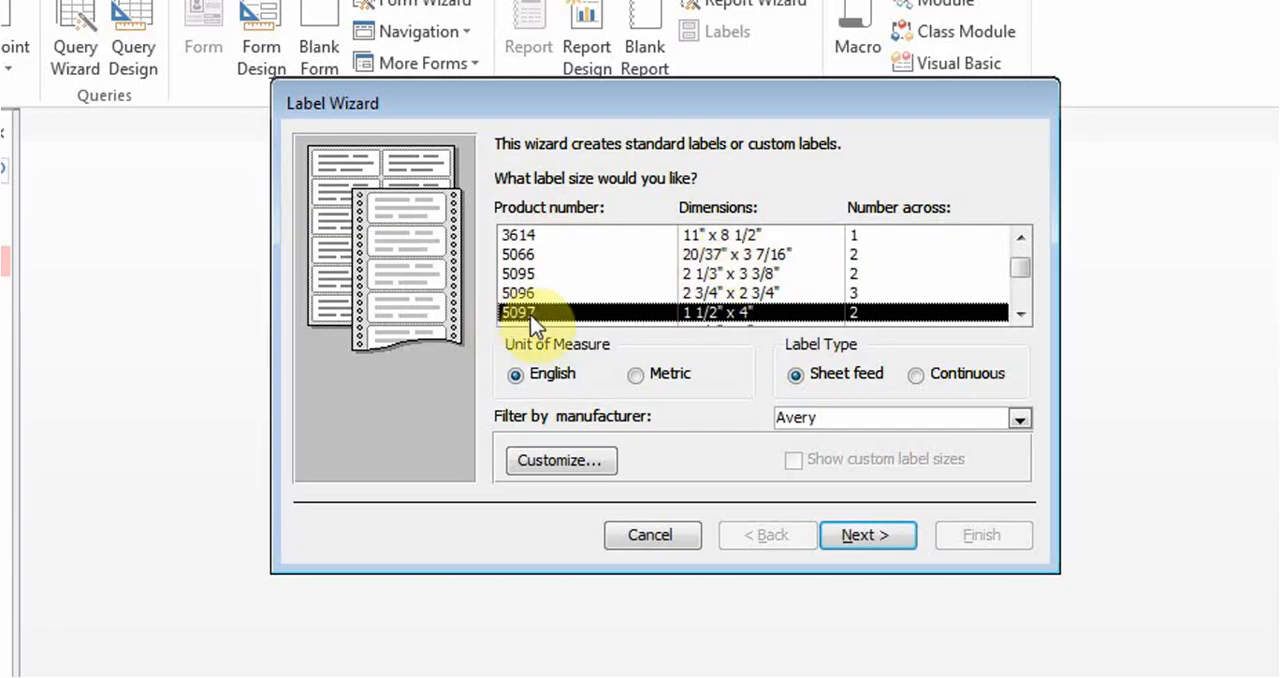
click(866, 536)
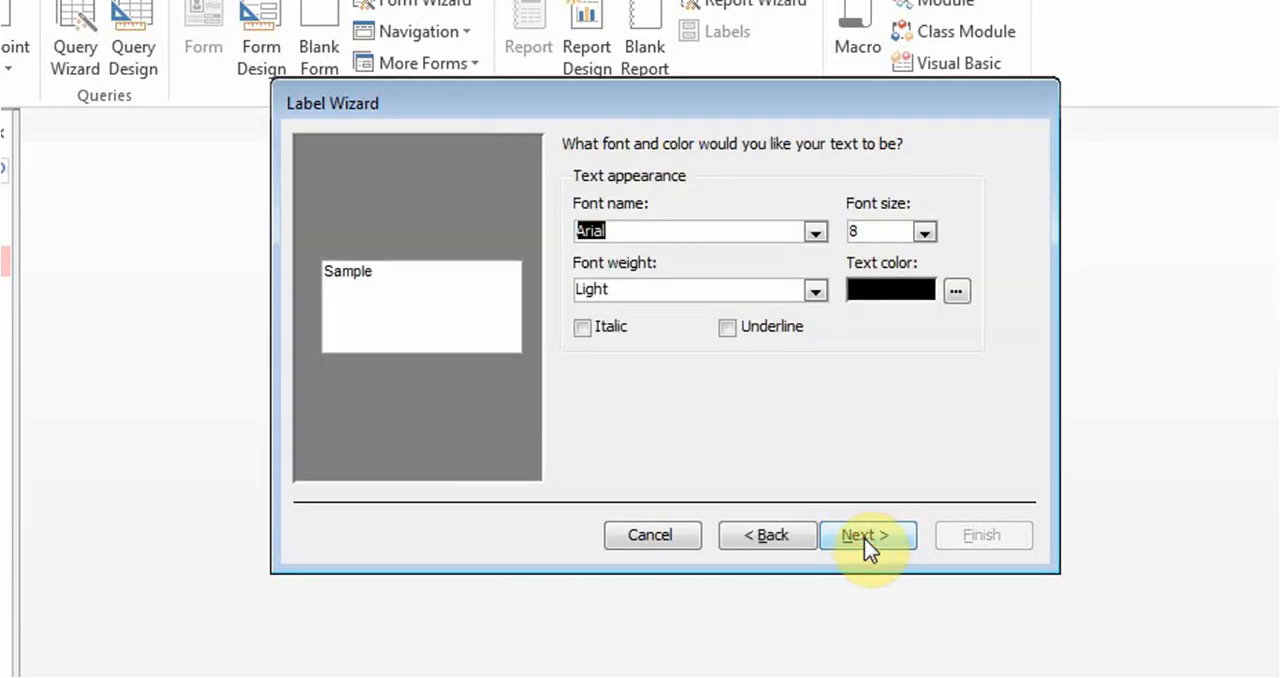
mouse_move(652, 262)
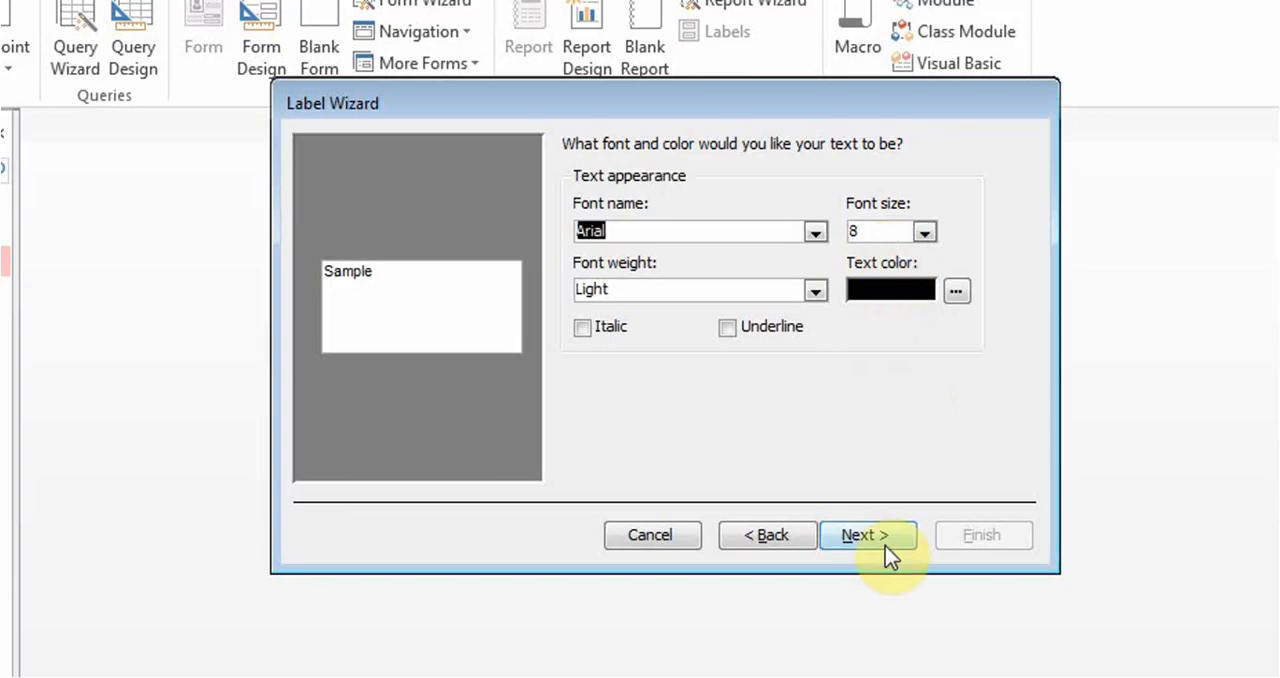
click(866, 534)
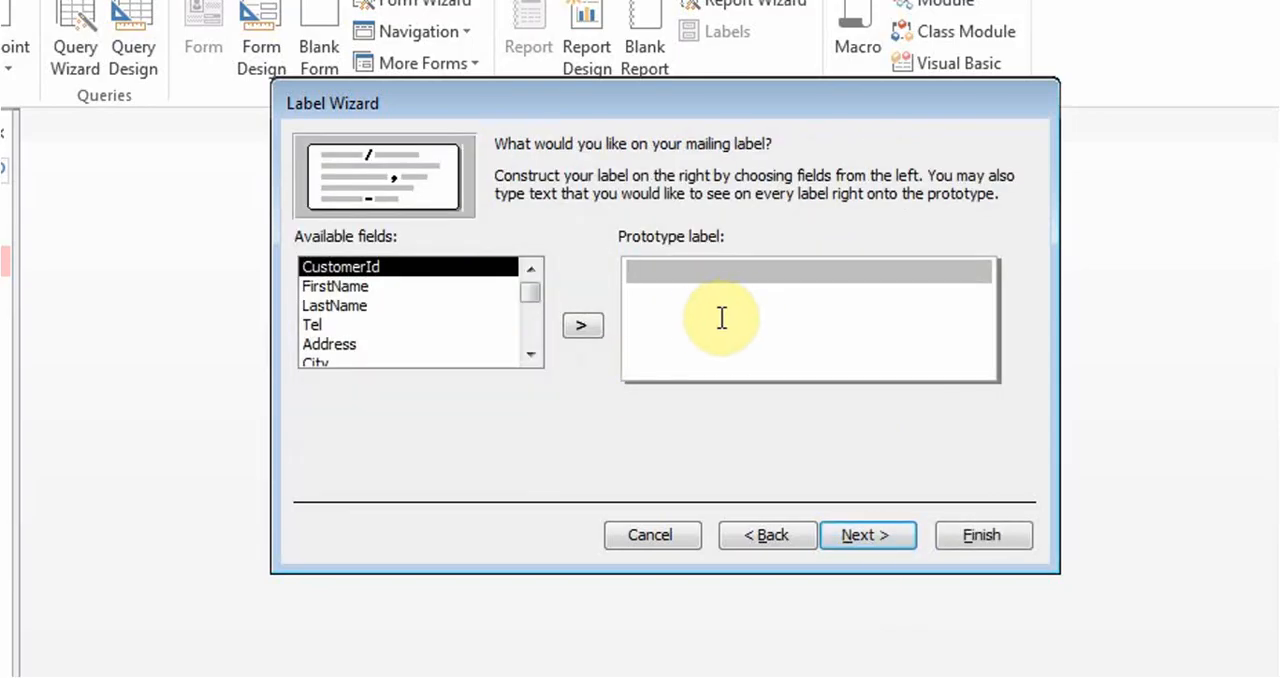
mouse_move(350, 296)
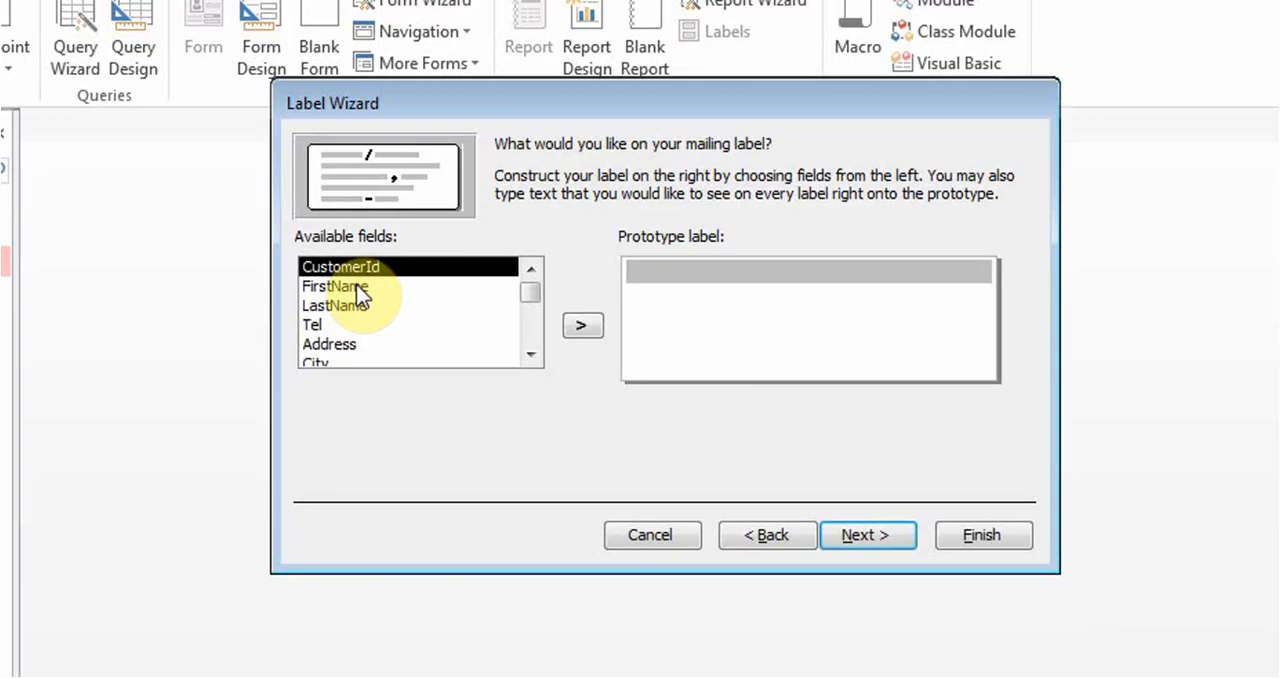
Step: Add FirstName, LastName, Address, City, State, Country and Tel to the prototype label and continue
click(582, 324)
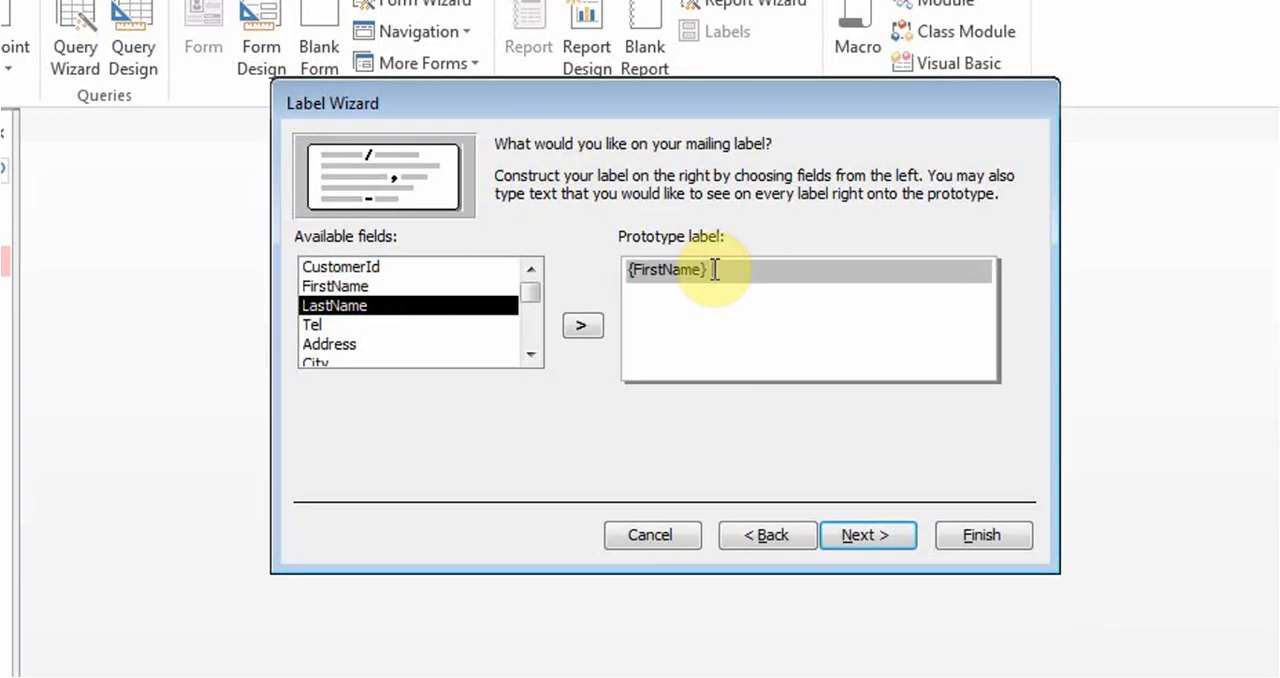
click(582, 324)
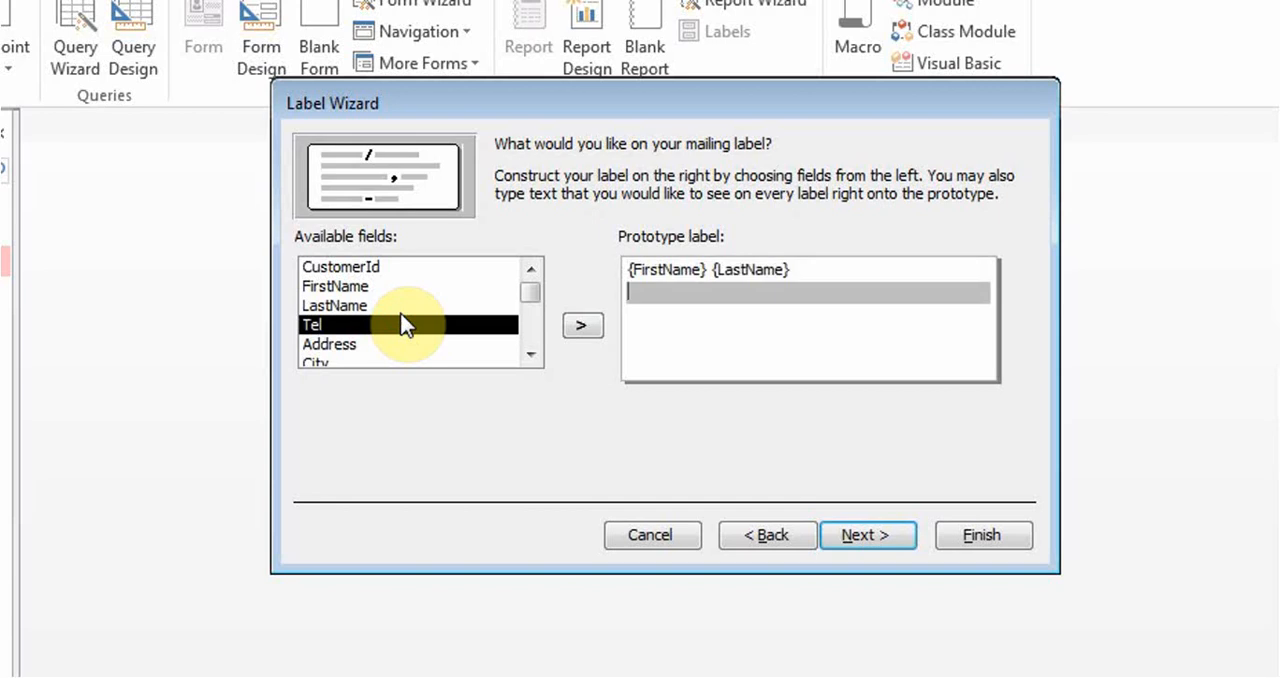
mouse_move(358, 352)
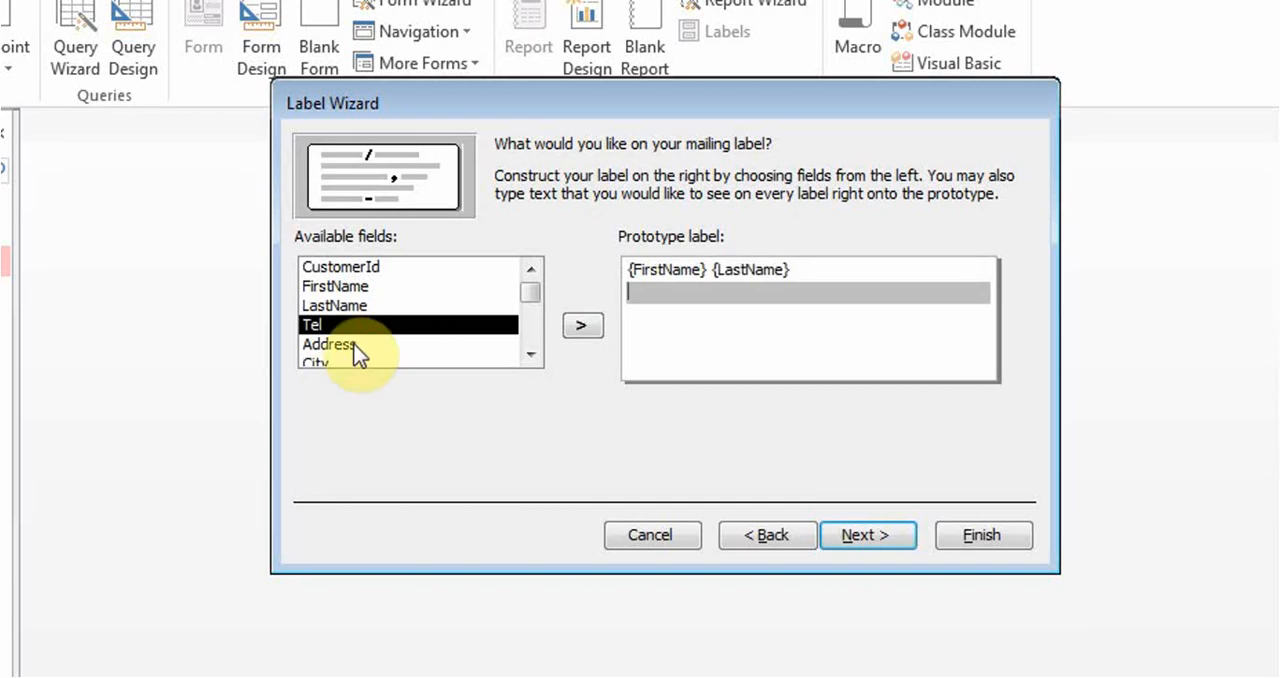
click(582, 324)
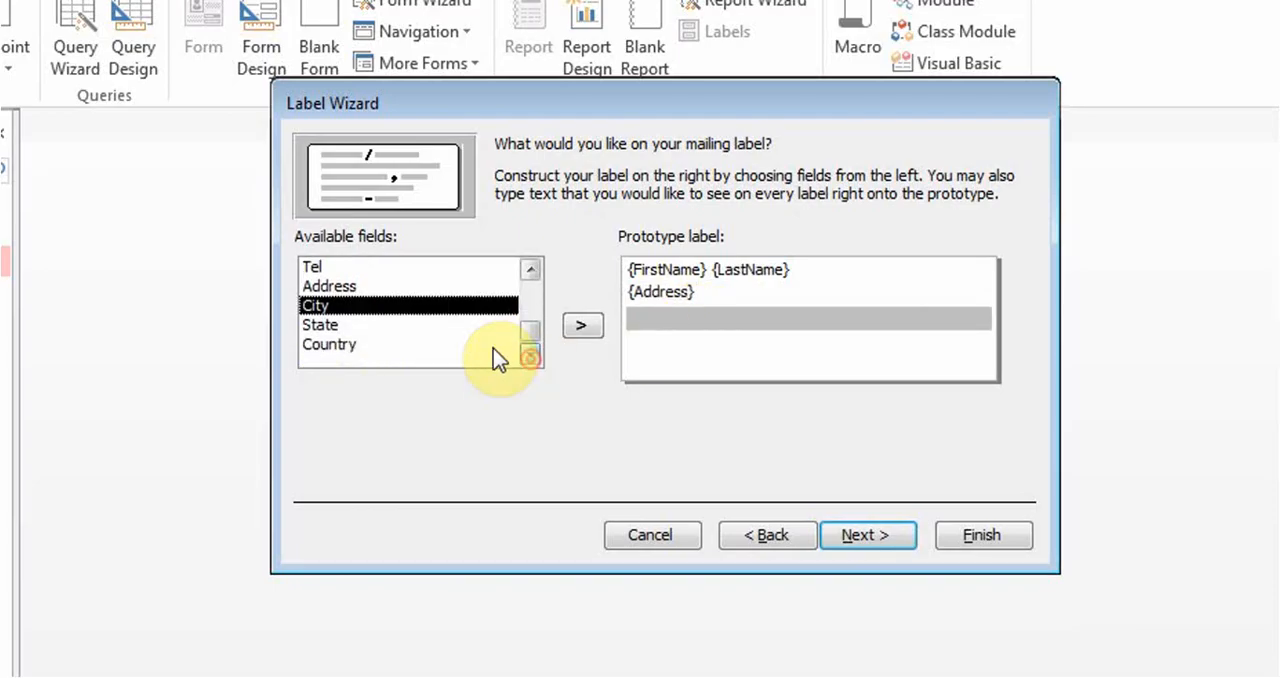
click(582, 324)
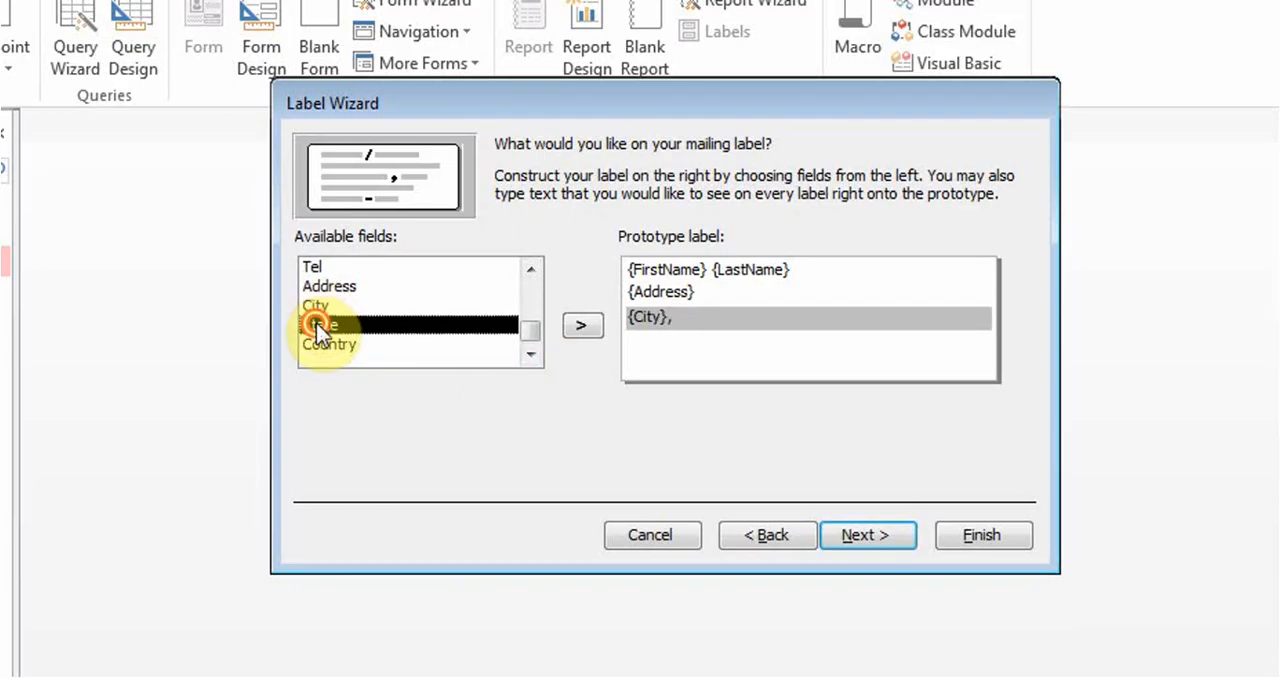
click(582, 324)
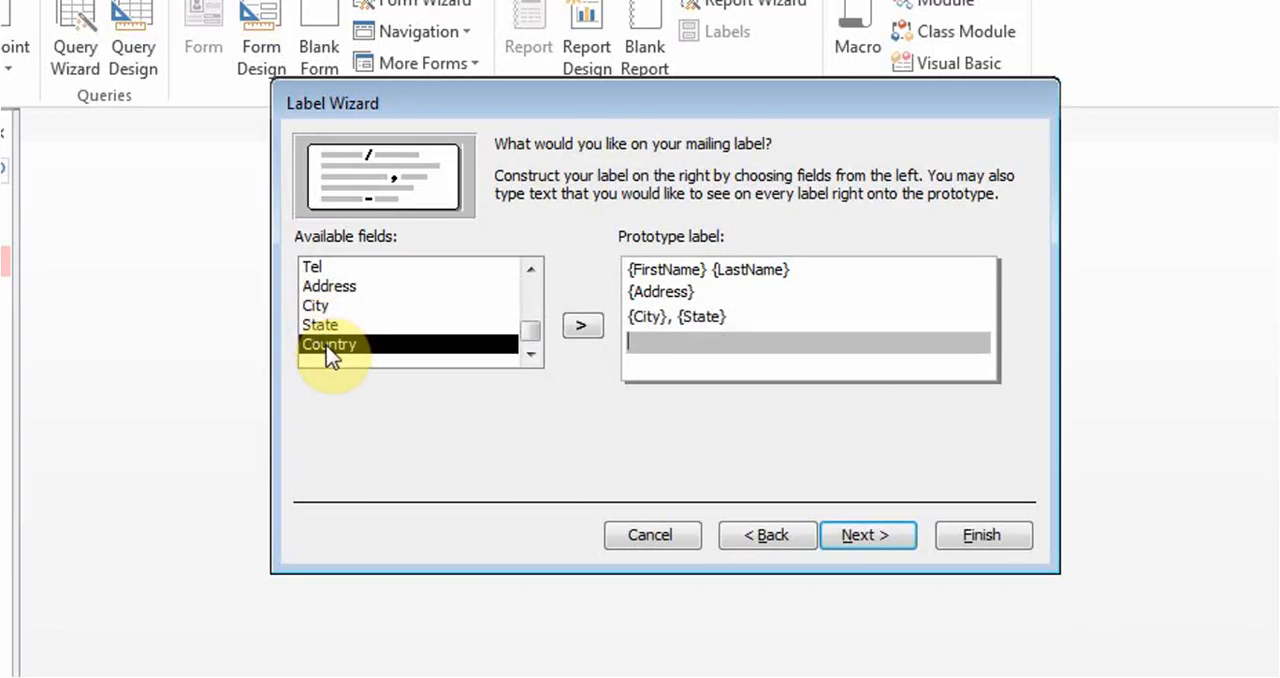
click(582, 324)
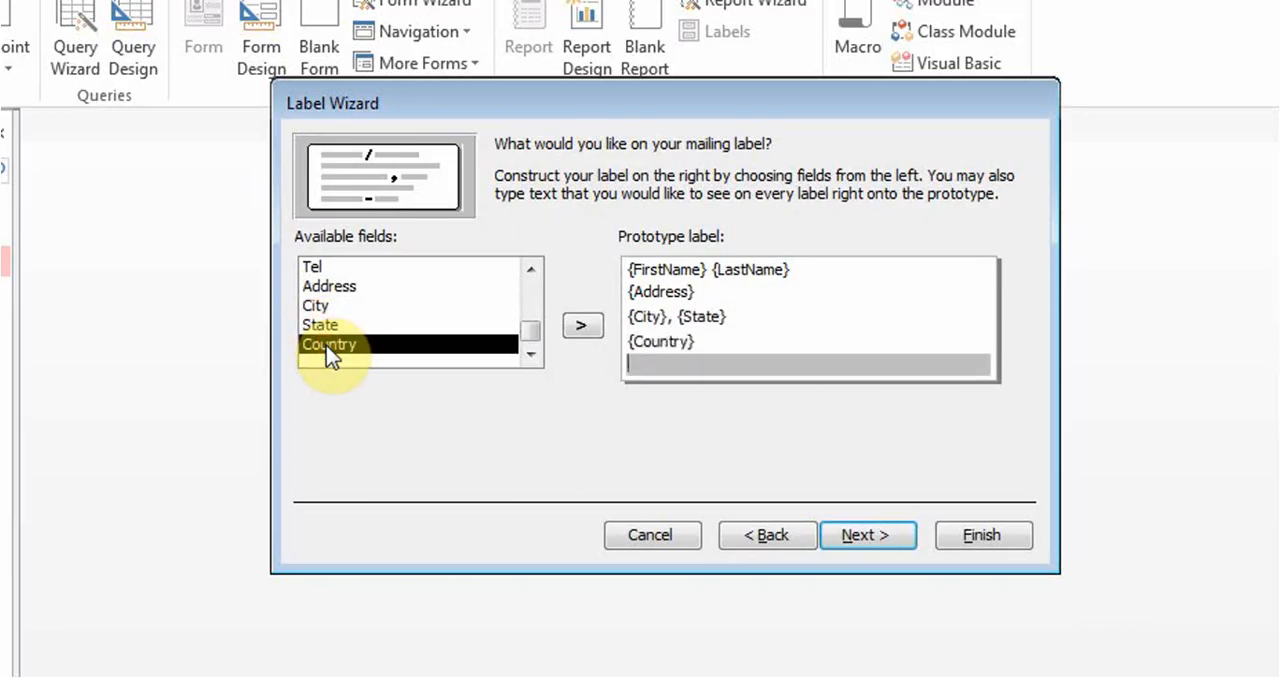
click(582, 324)
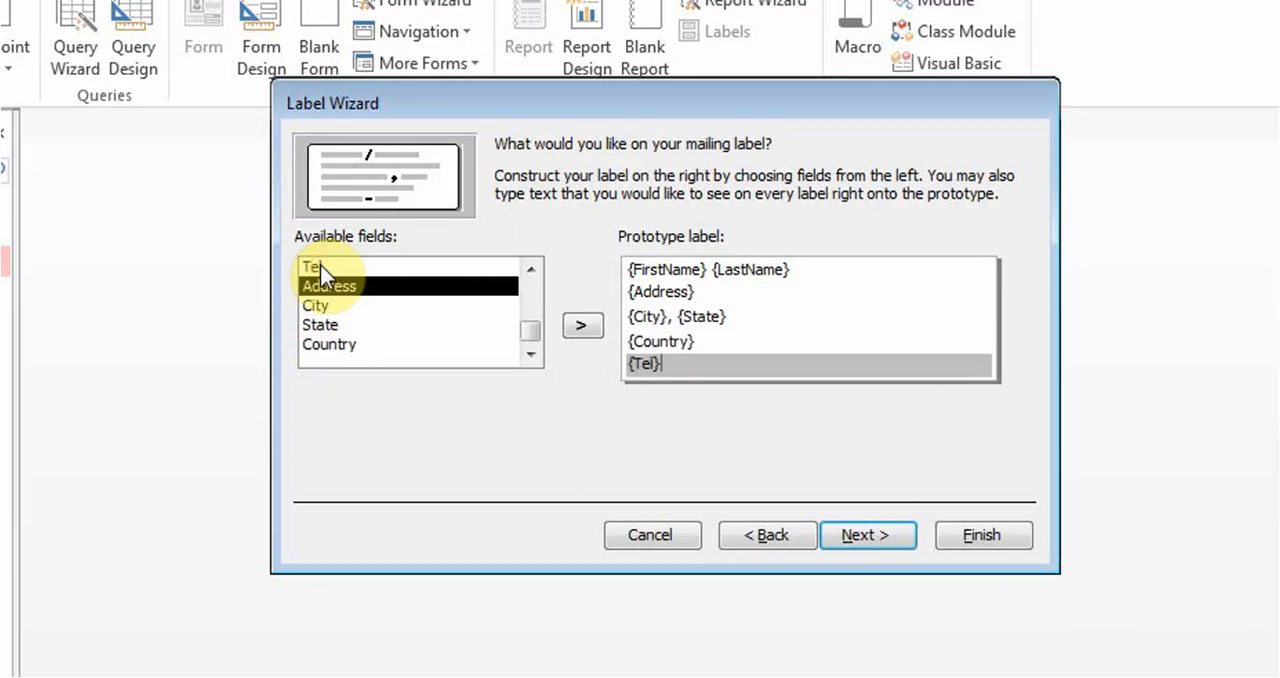
mouse_move(790, 400)
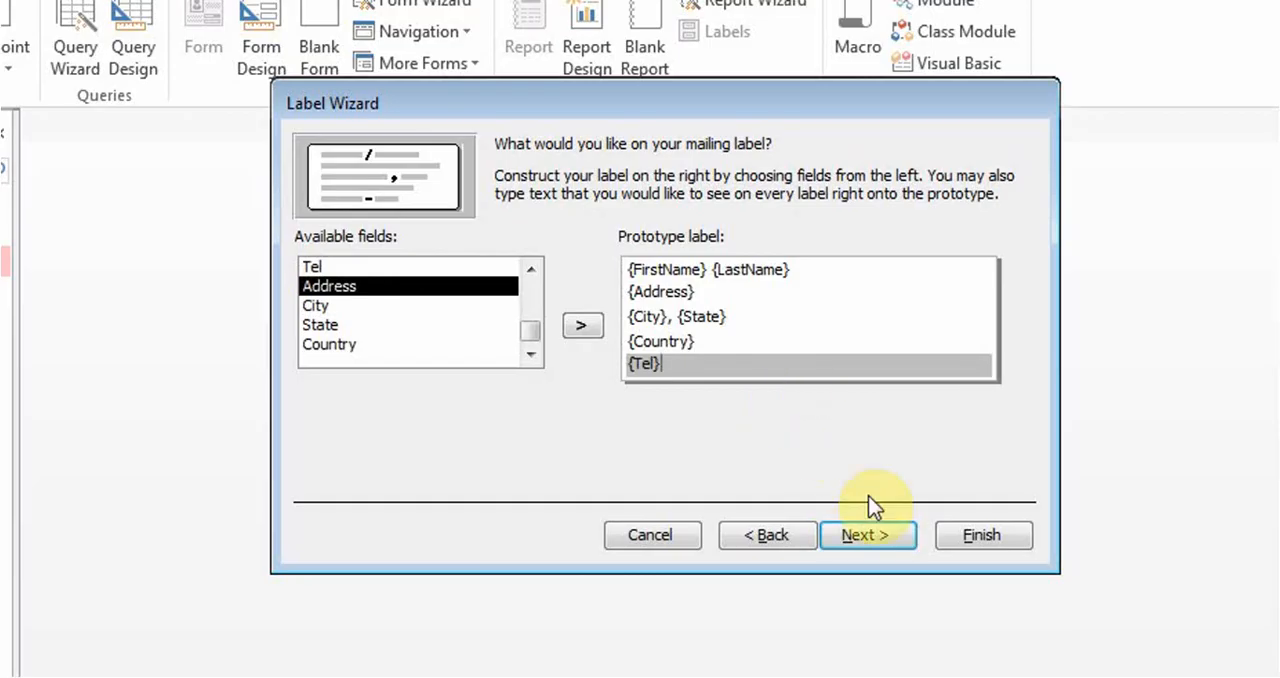
click(866, 536)
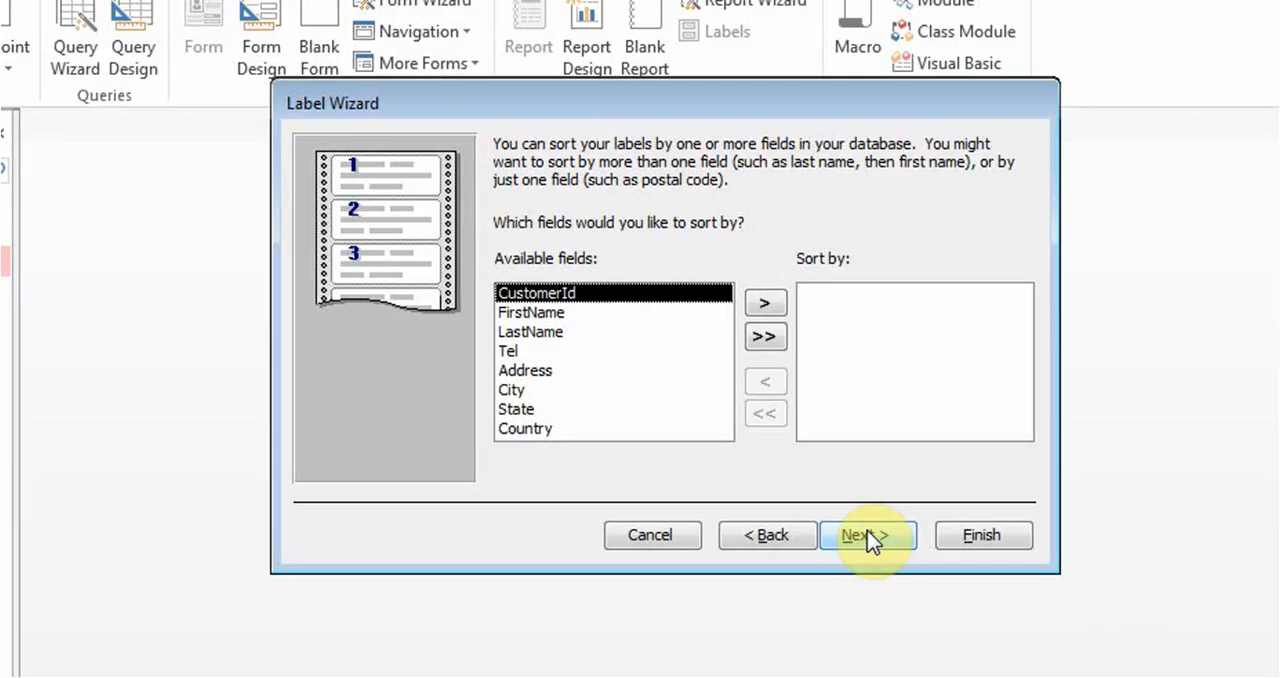
Step: Sort the labels by LastName and continue to the naming step
click(532, 312)
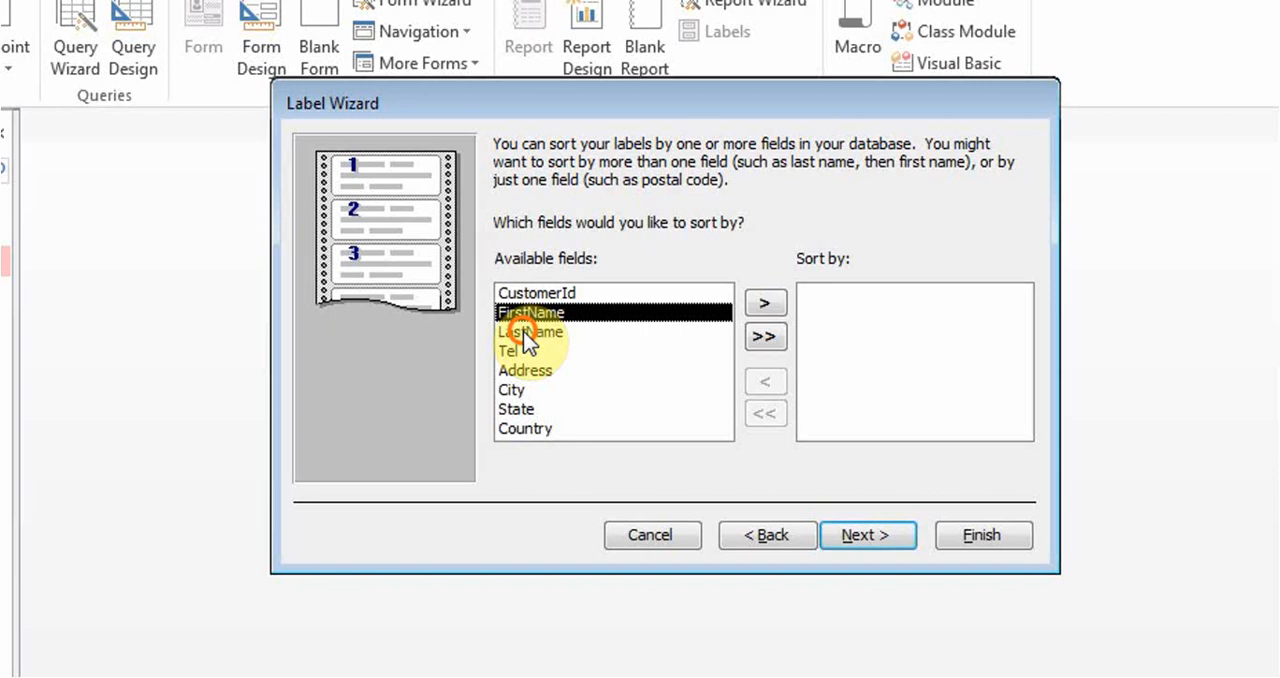
click(532, 332)
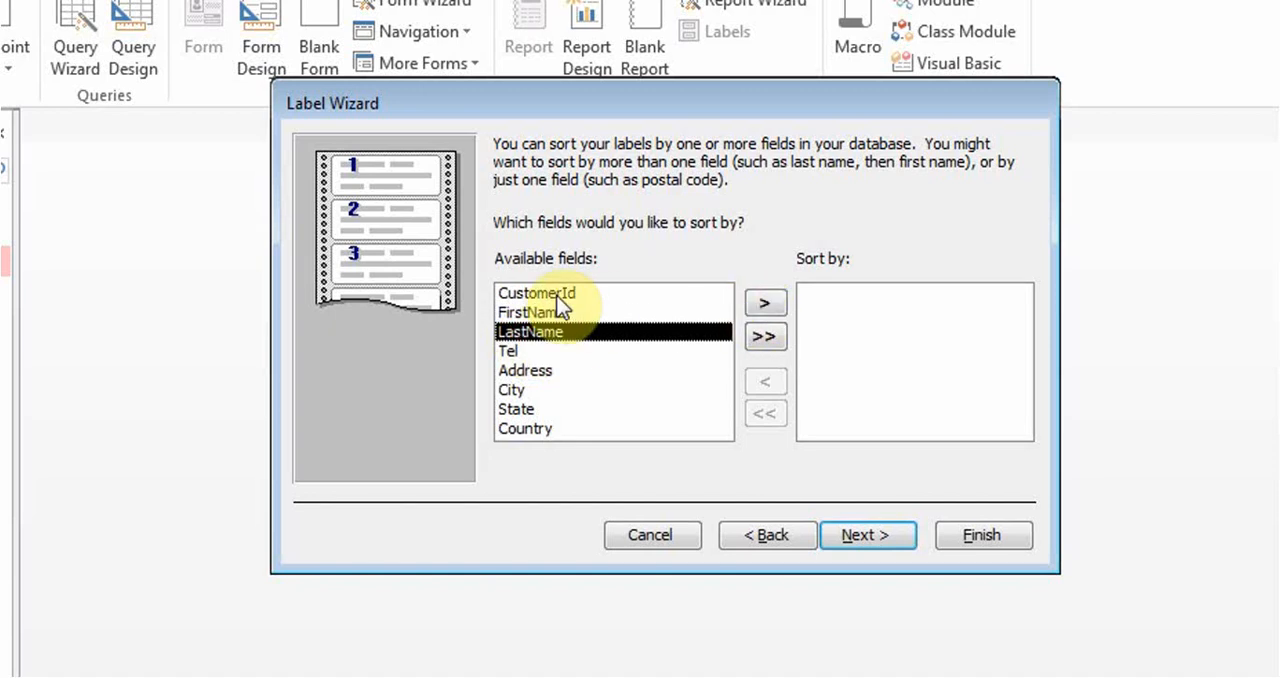
mouse_move(764, 302)
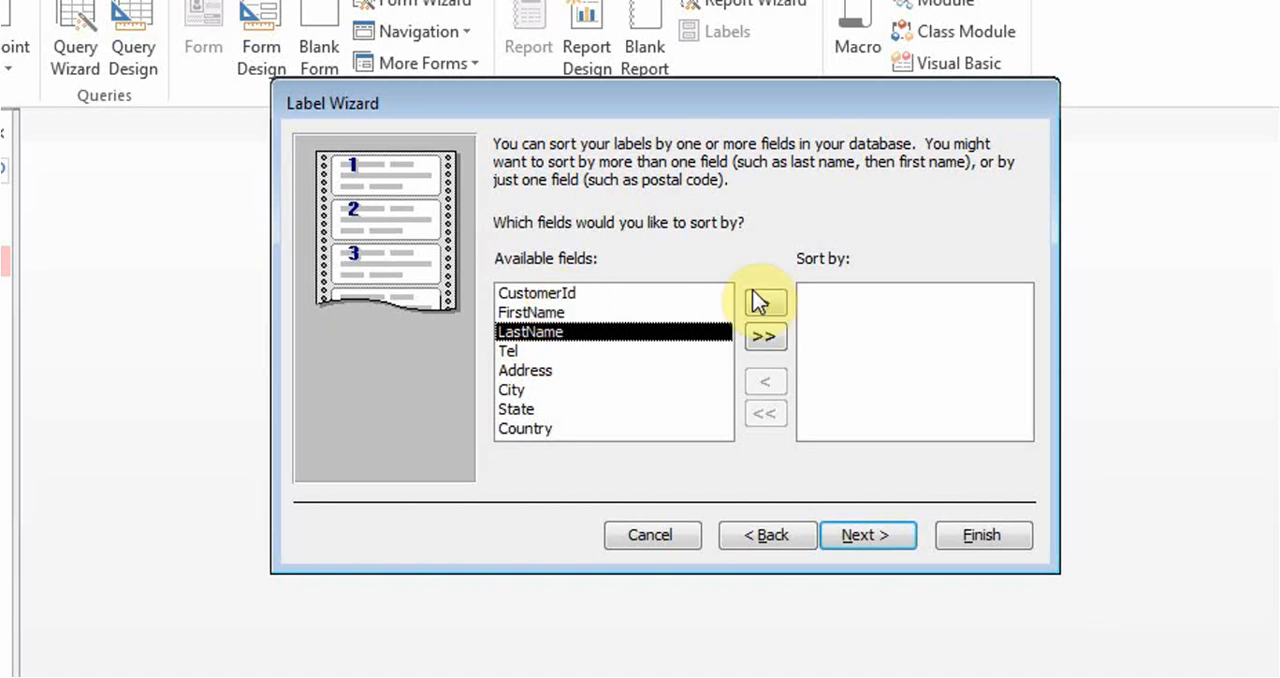
click(764, 302)
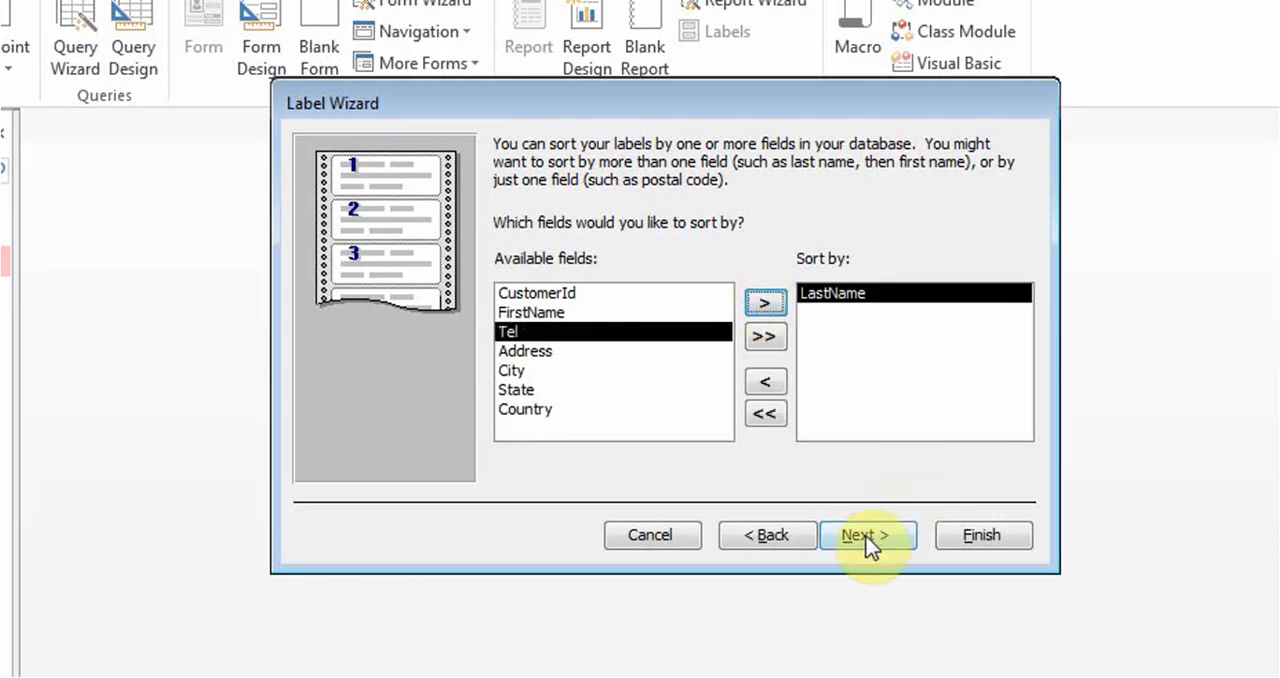
click(868, 536)
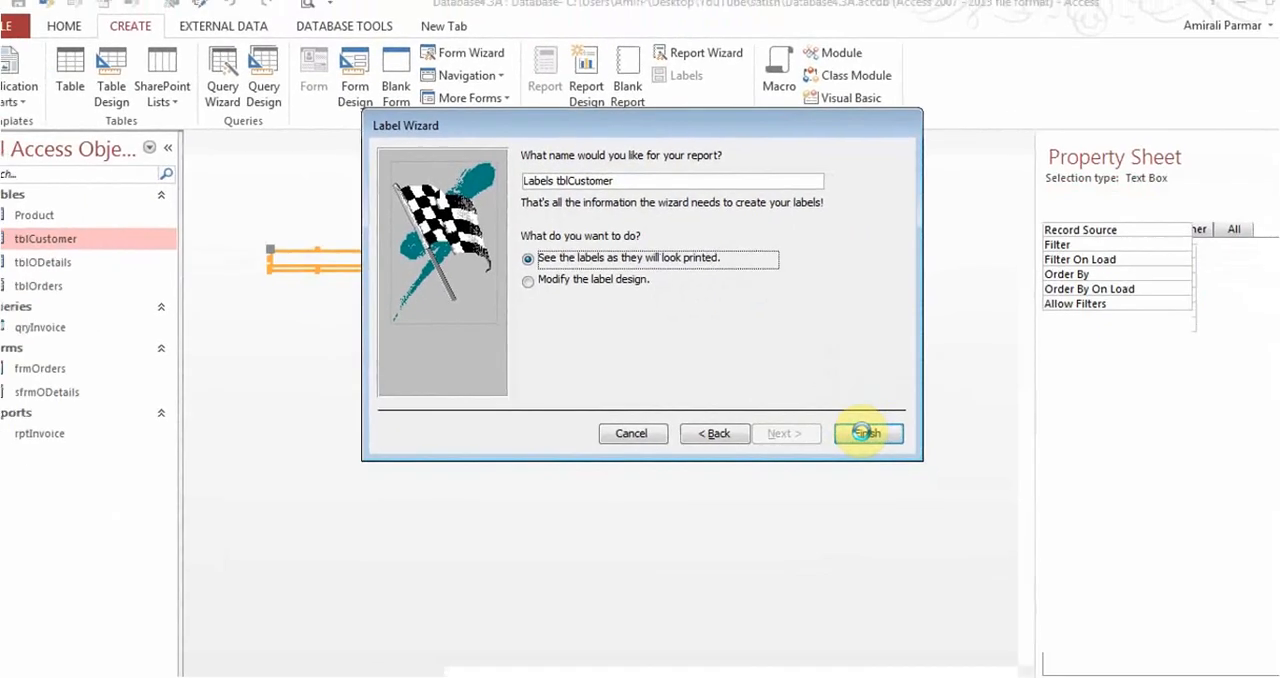
Step: Finish the wizard as 'Labels tblCustomer' and preview the printed labels
click(864, 432)
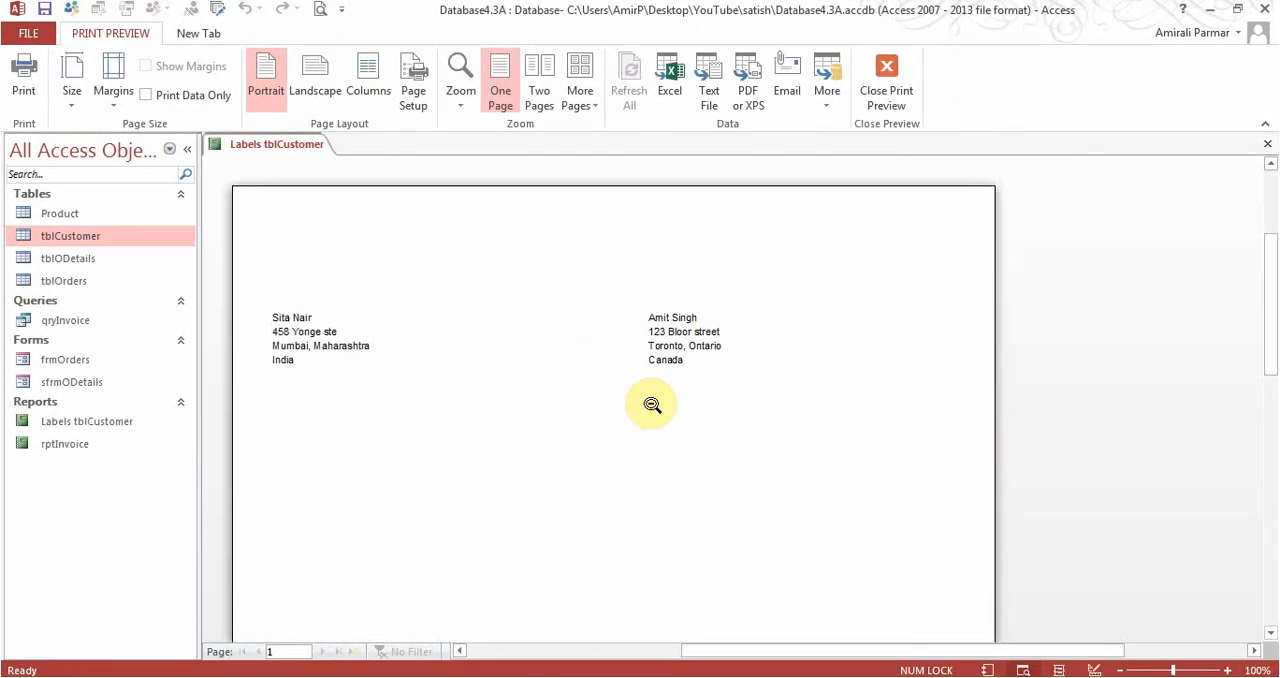
mouse_move(286, 384)
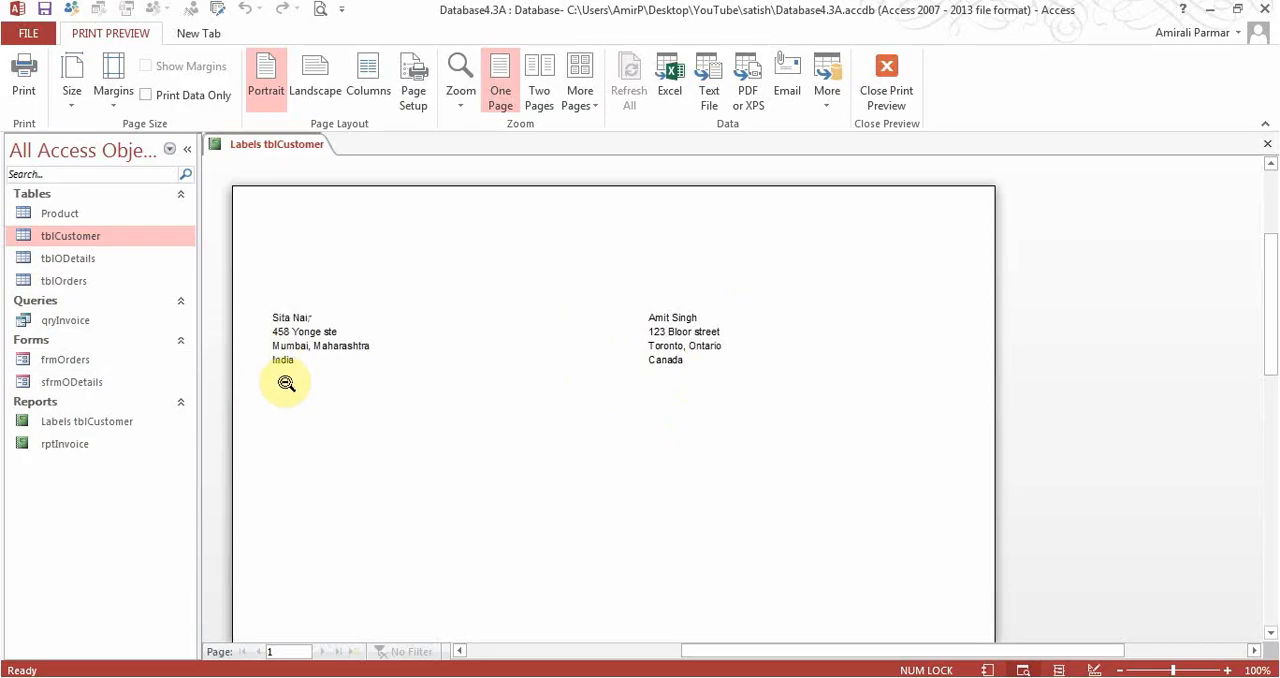
mouse_move(298, 304)
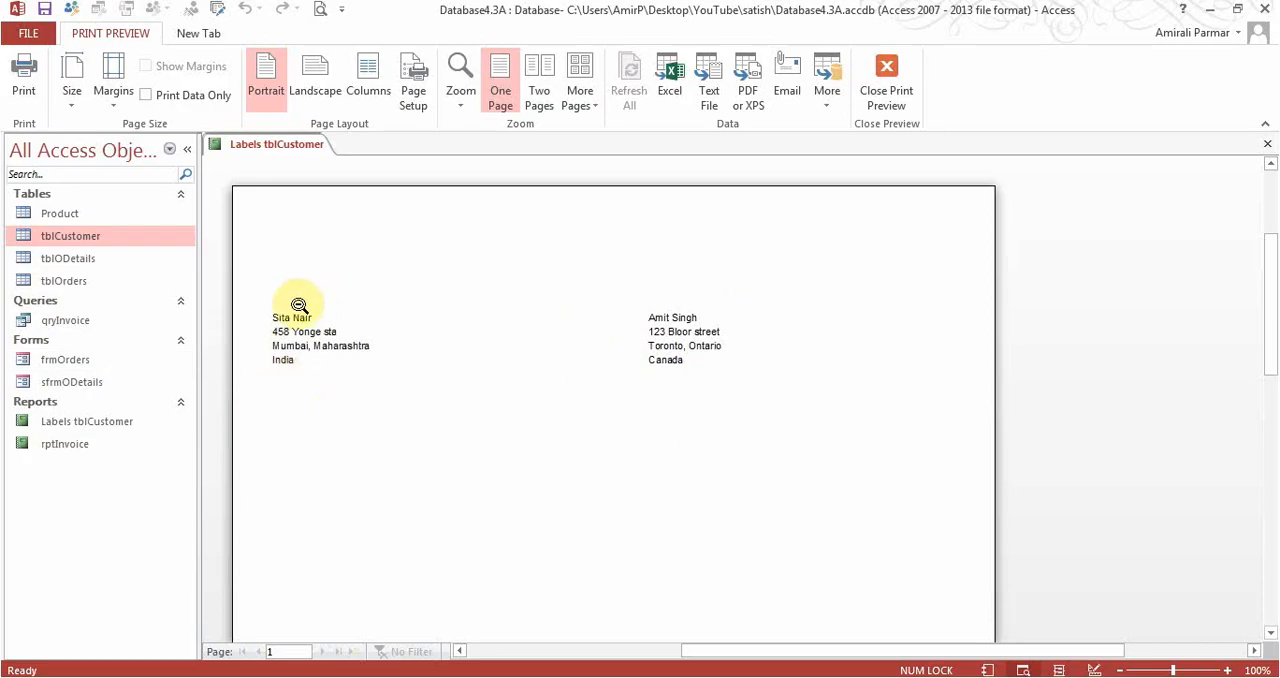
mouse_move(658, 392)
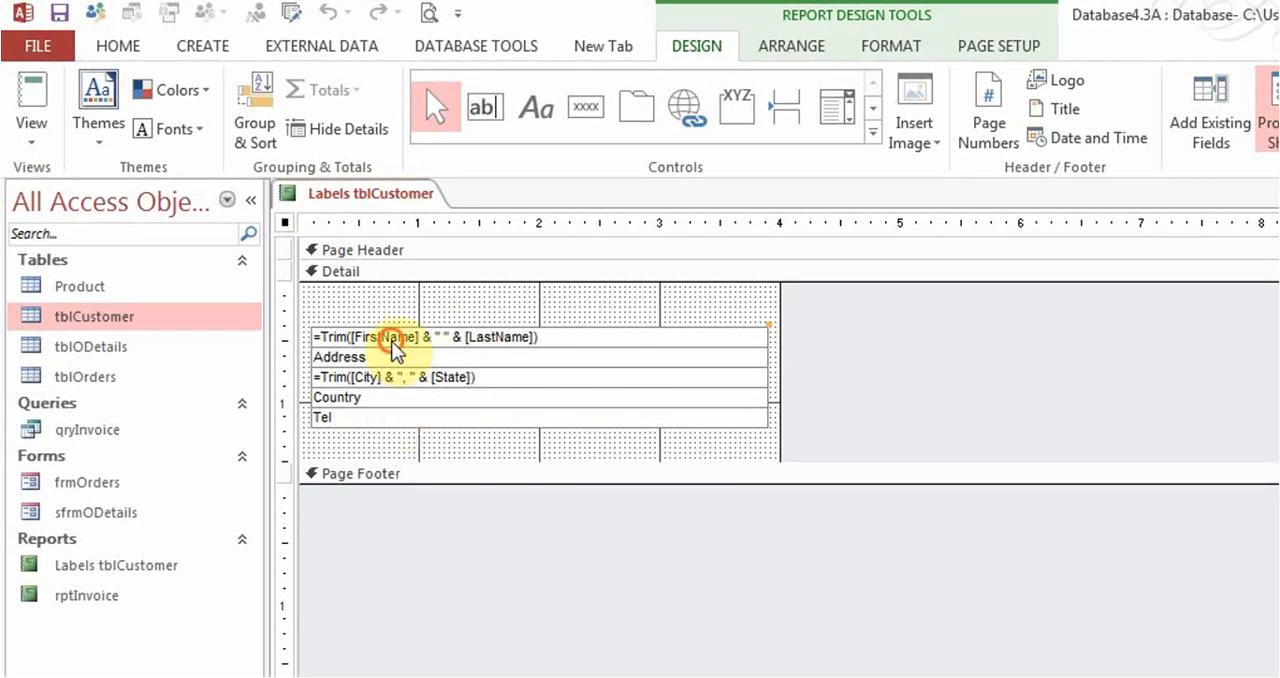
Step: Make the customer name line red and switch to report view
click(420, 336)
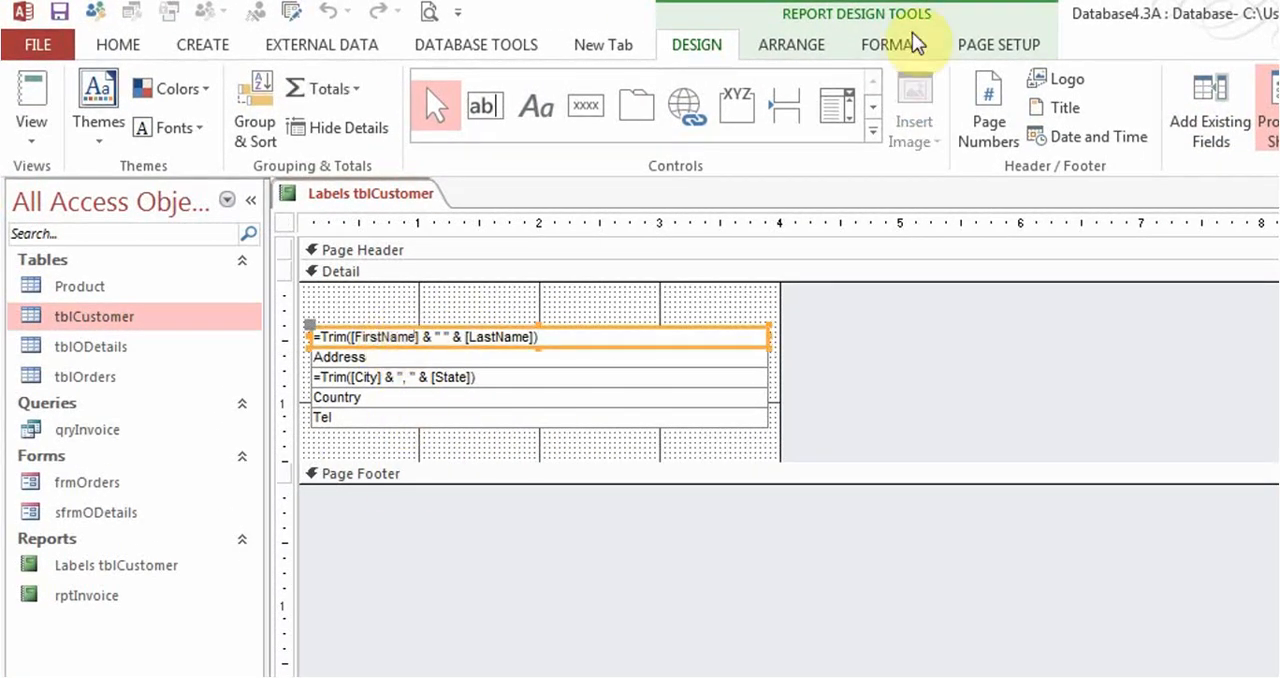
click(890, 44)
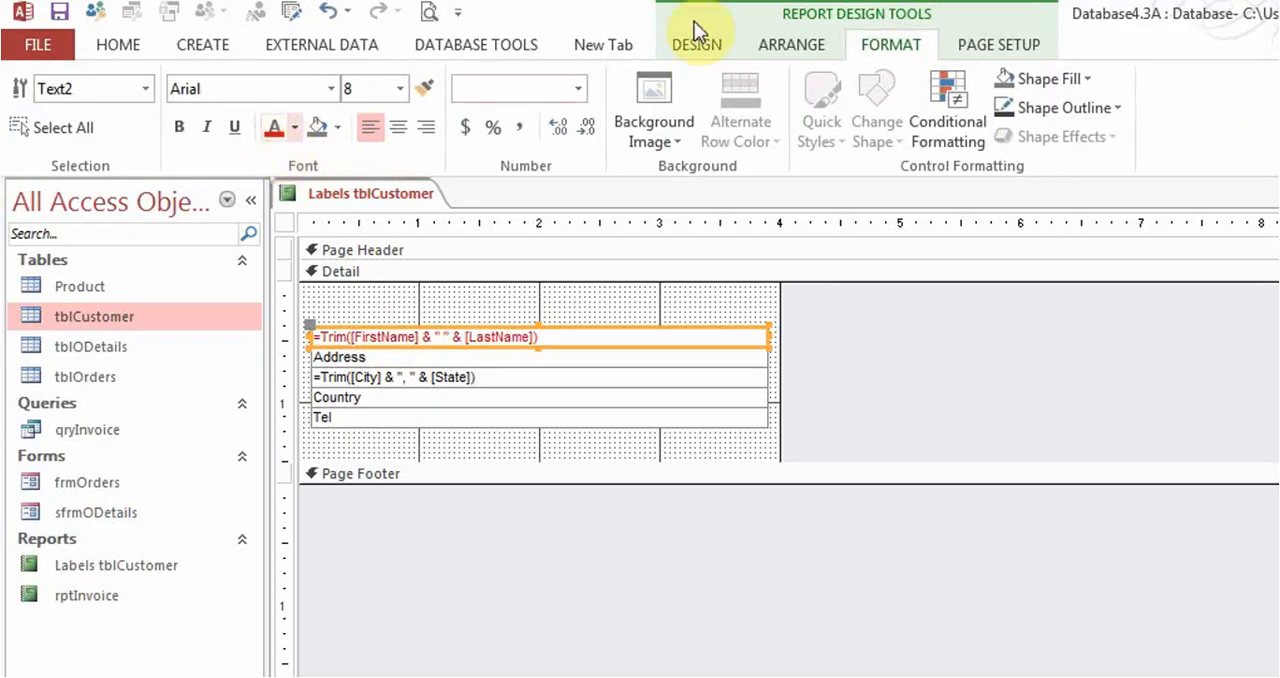
click(696, 44)
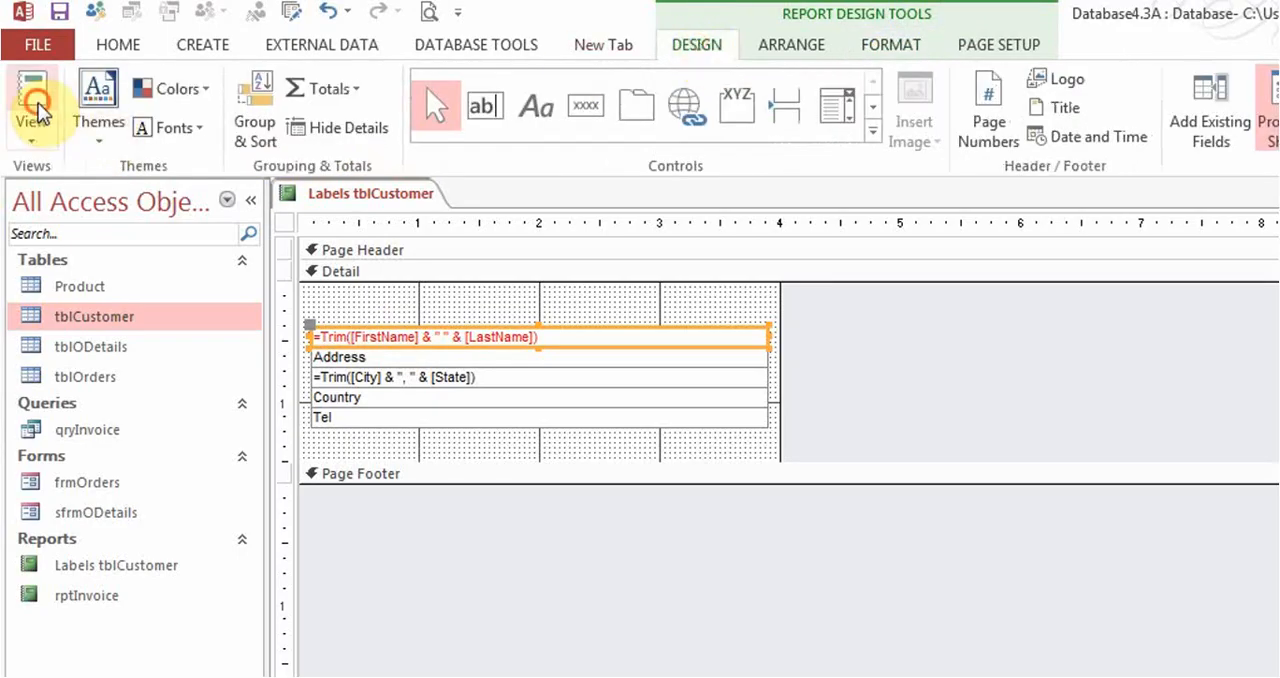
click(32, 100)
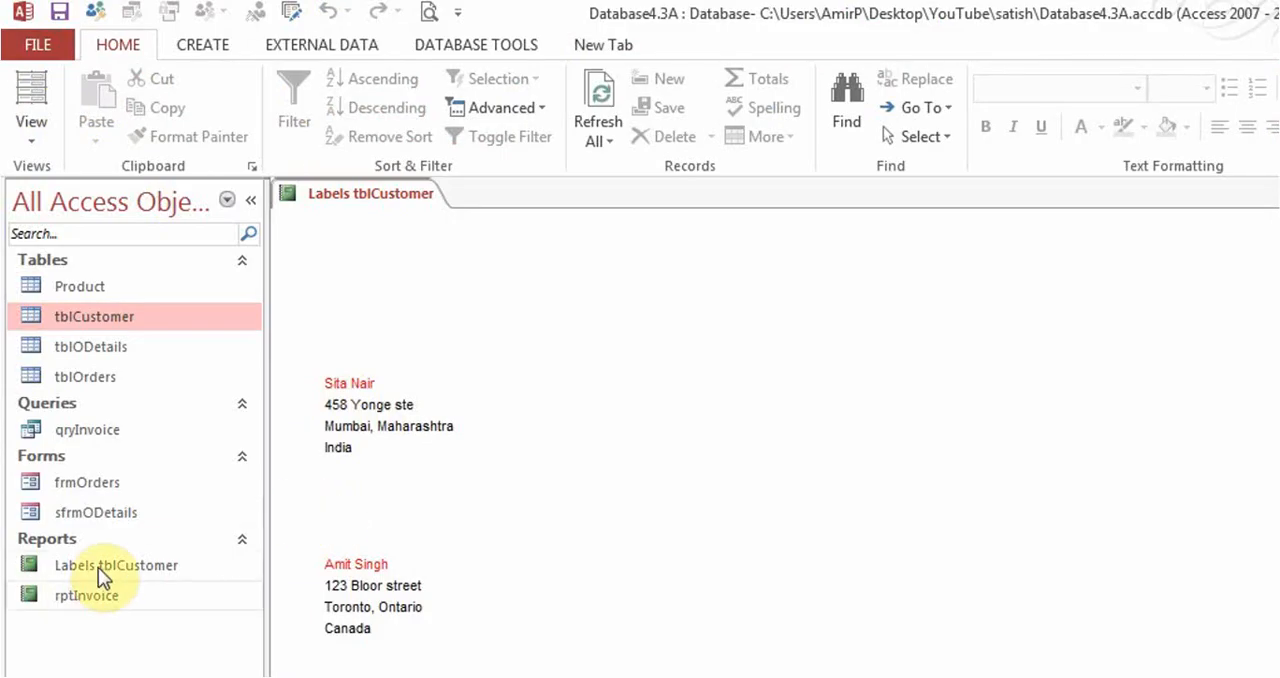
Step: Reopen 'Labels tblCustomer' in Layout view and enlarge the label text from the Format tools
click(116, 564)
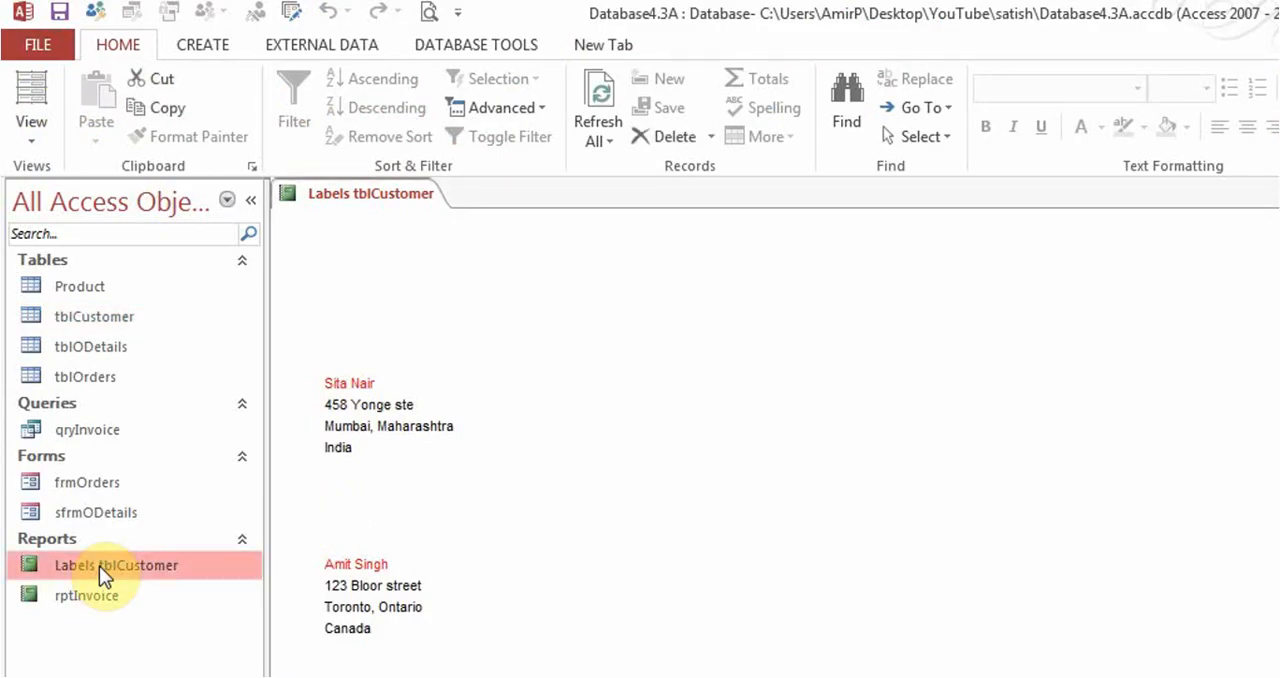
right_click(116, 564)
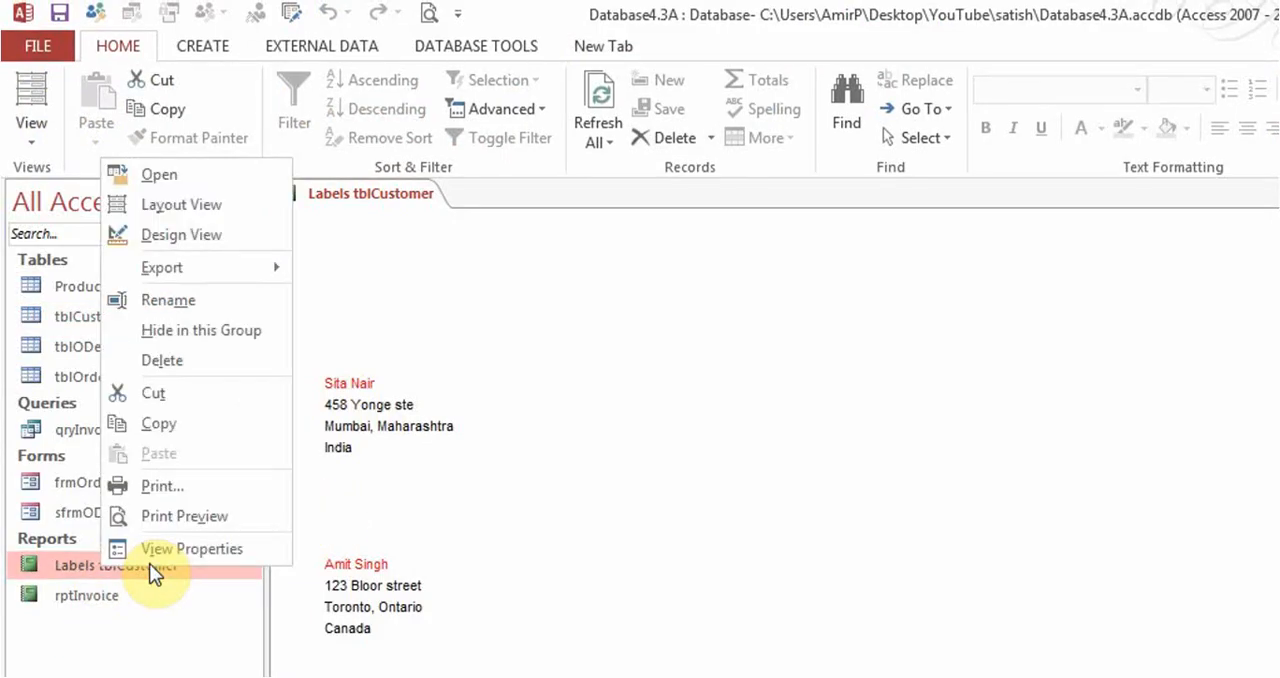
click(180, 204)
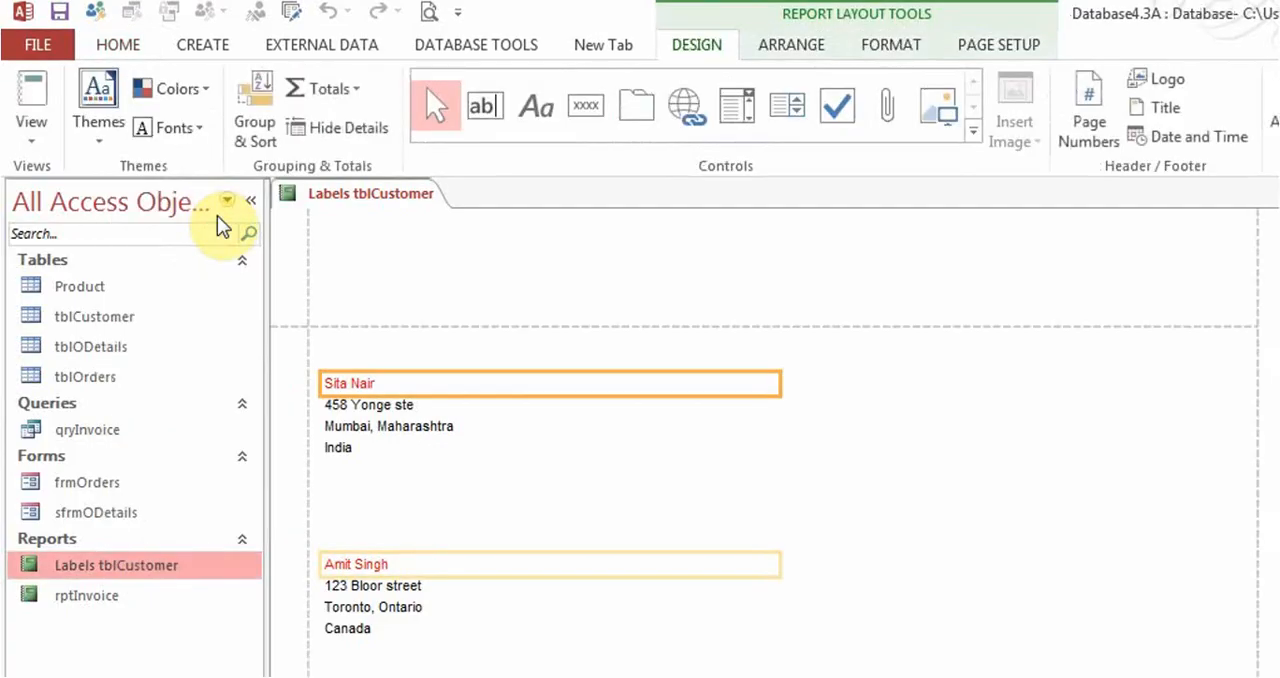
mouse_move(412, 408)
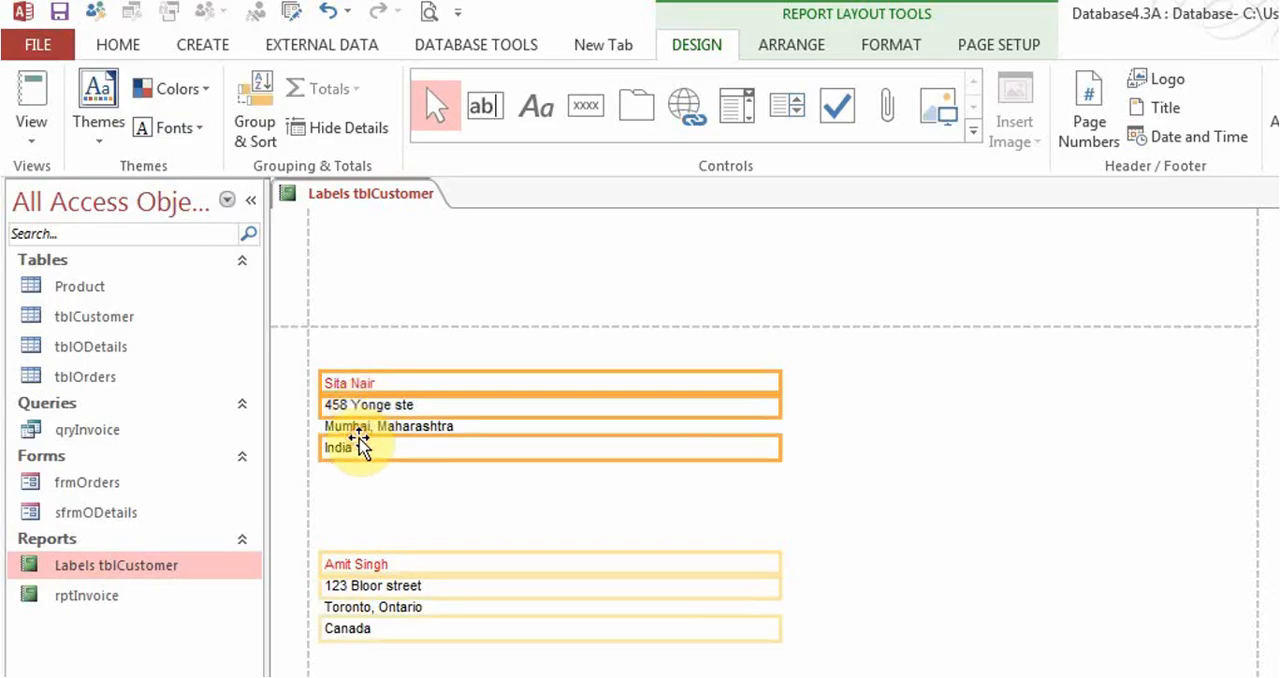
click(890, 44)
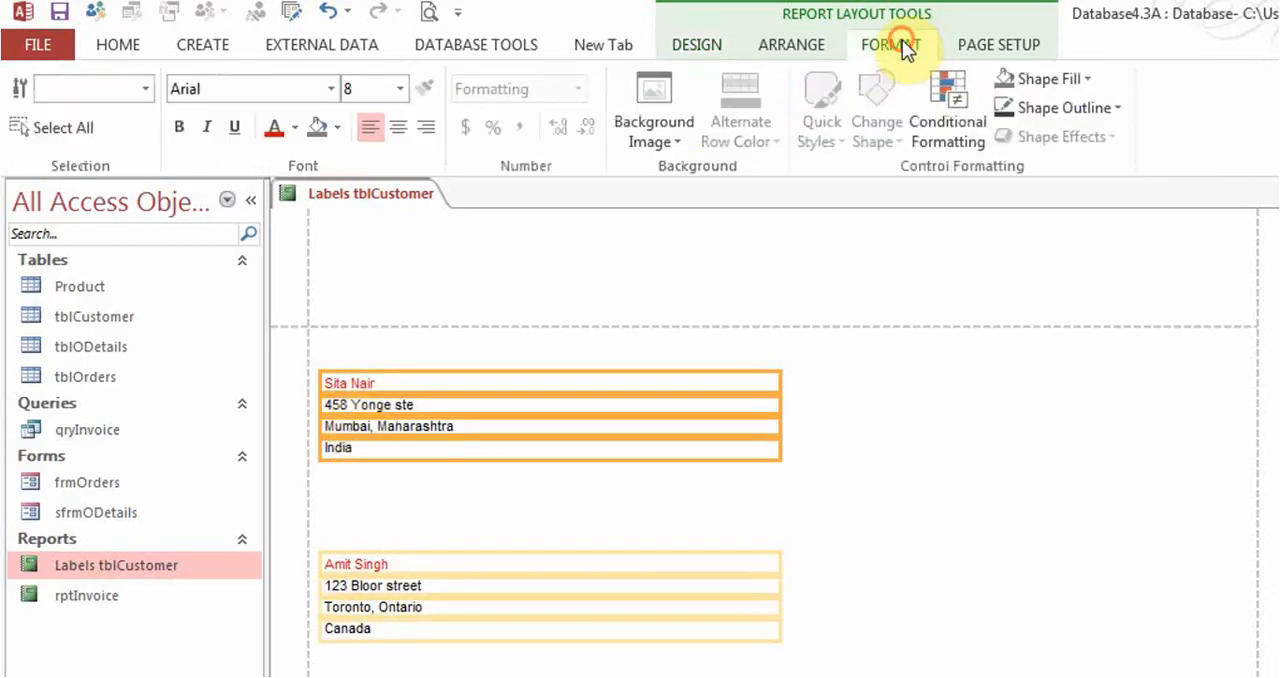
click(890, 46)
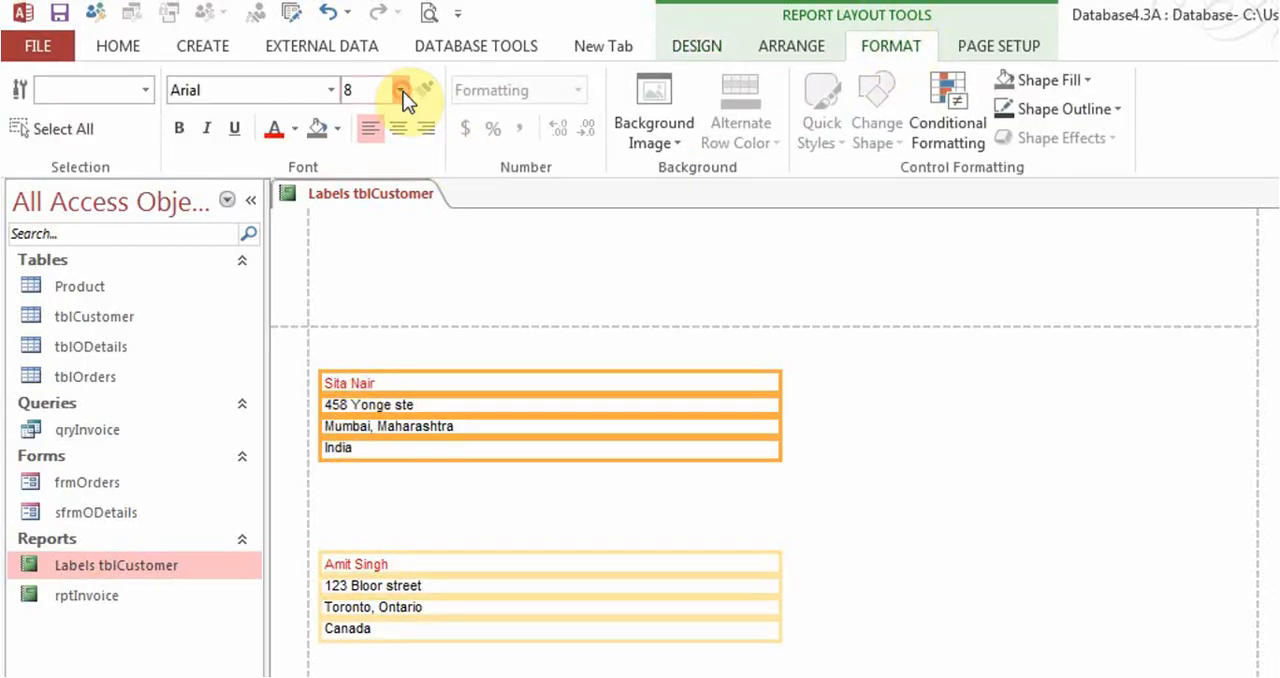